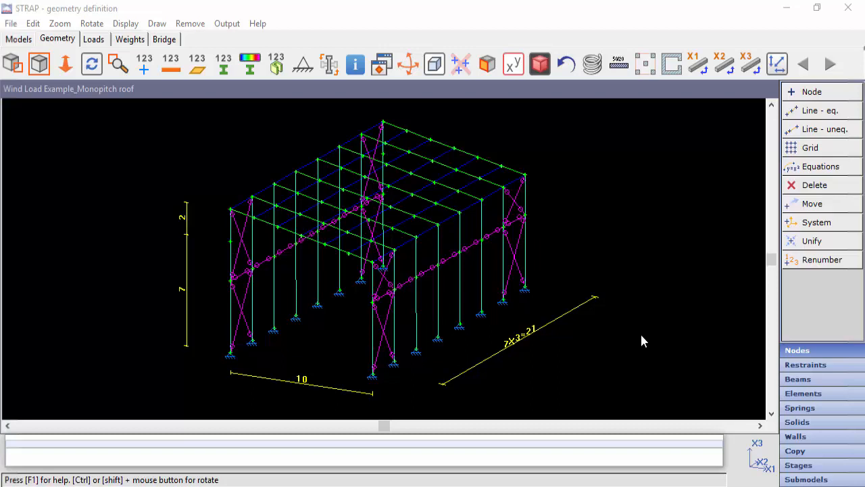
mouse_move(636, 340)
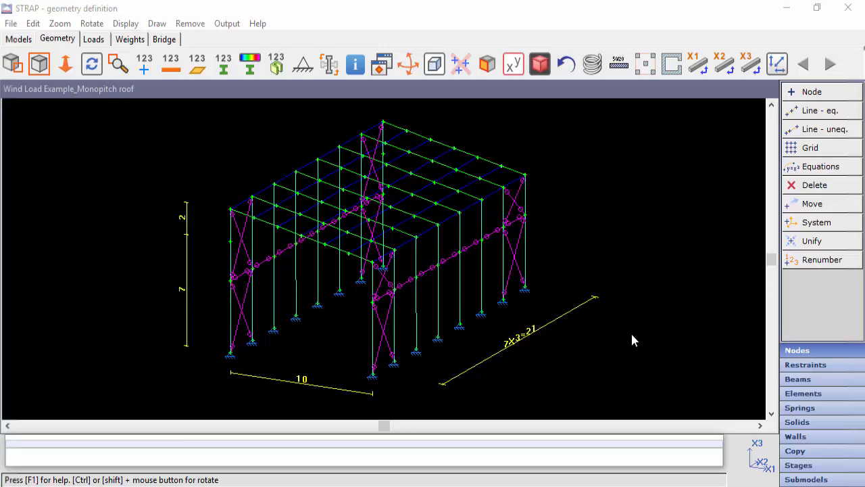
mouse_move(381, 264)
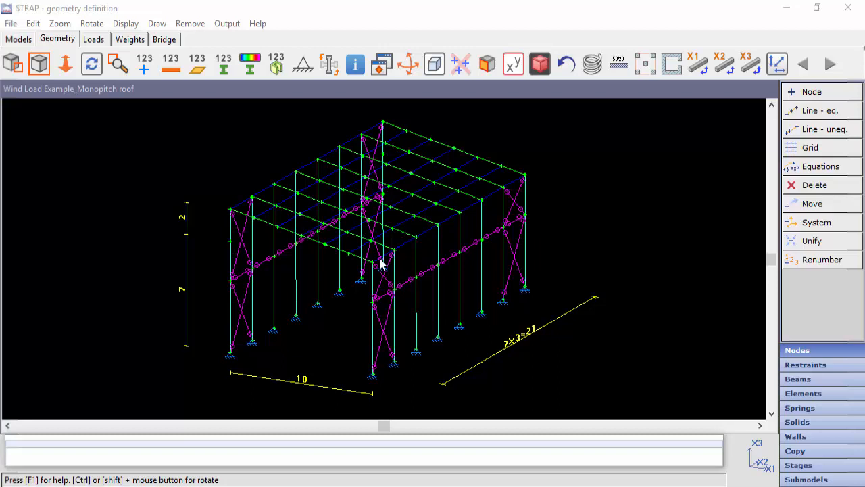
mouse_move(458, 229)
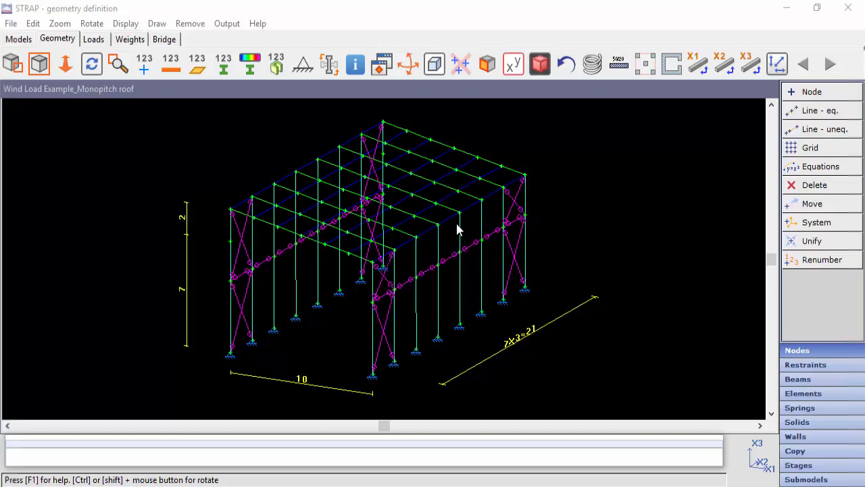
mouse_move(445, 283)
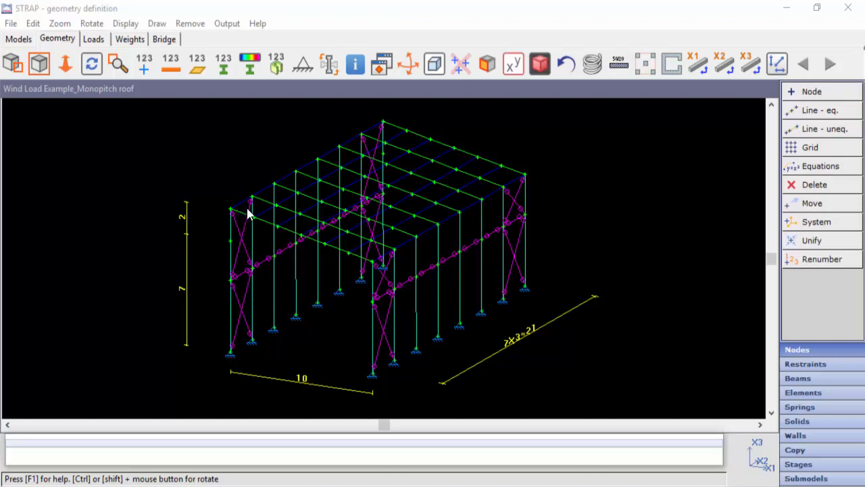
mouse_move(378, 271)
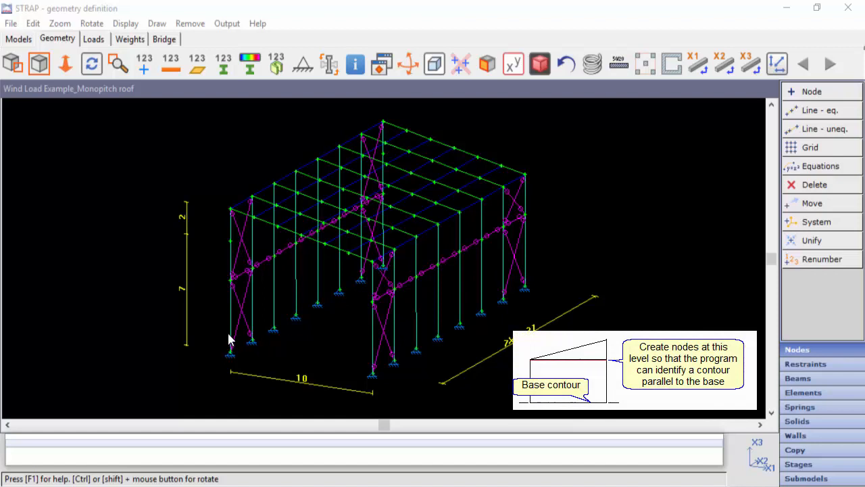
mouse_move(476, 177)
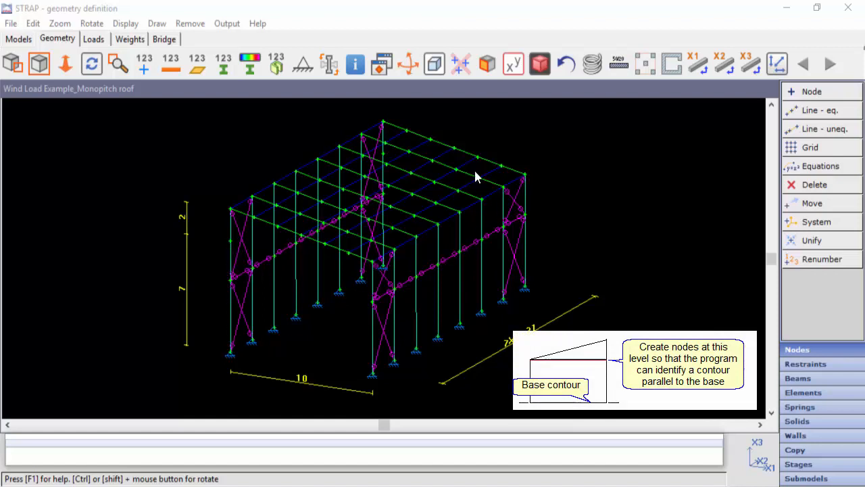
mouse_move(389, 161)
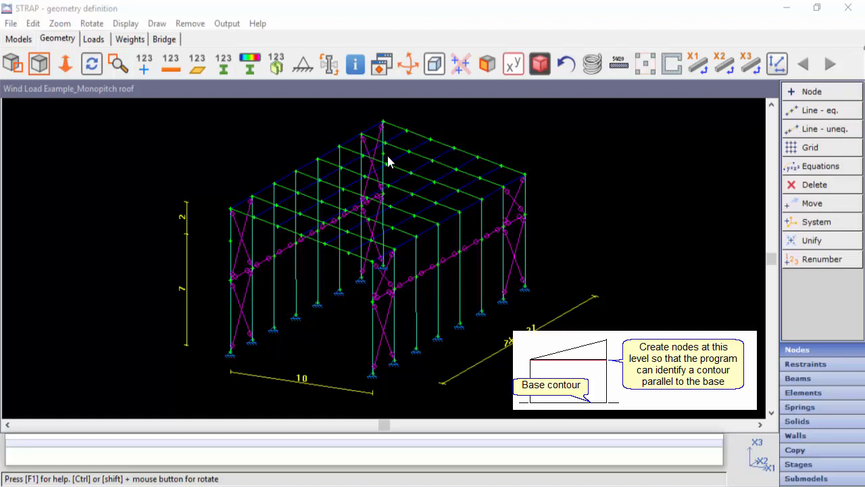
mouse_move(467, 205)
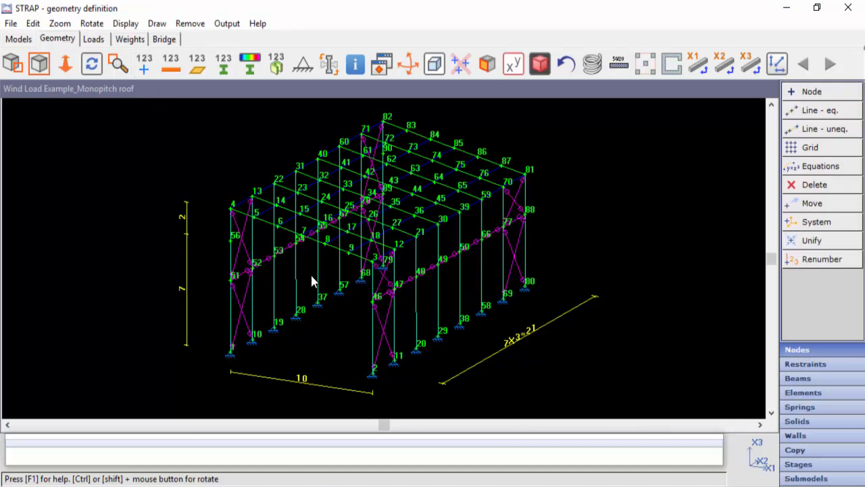
Shift the view of the frame model with node numbers shown.
left_click_drag(313, 281, 324, 291)
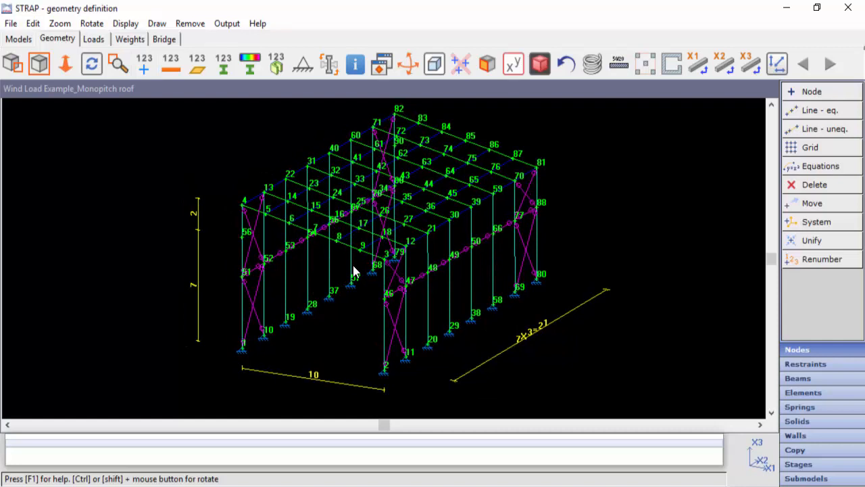
mouse_move(381, 264)
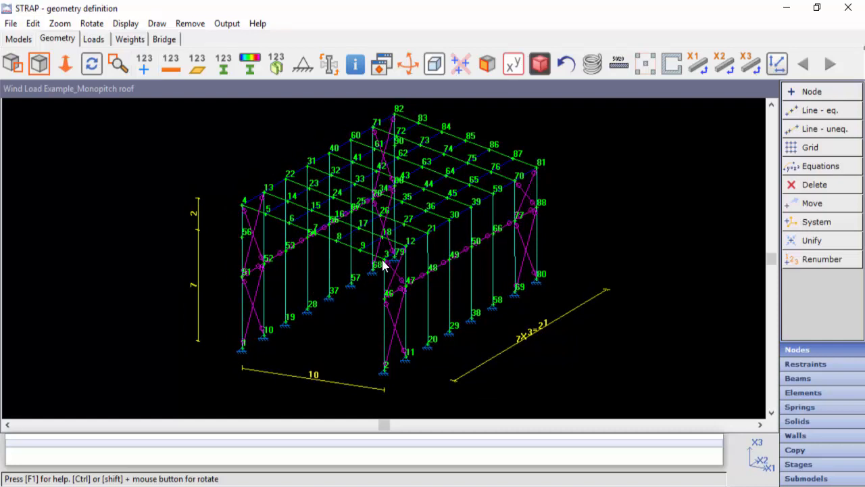
mouse_move(390, 284)
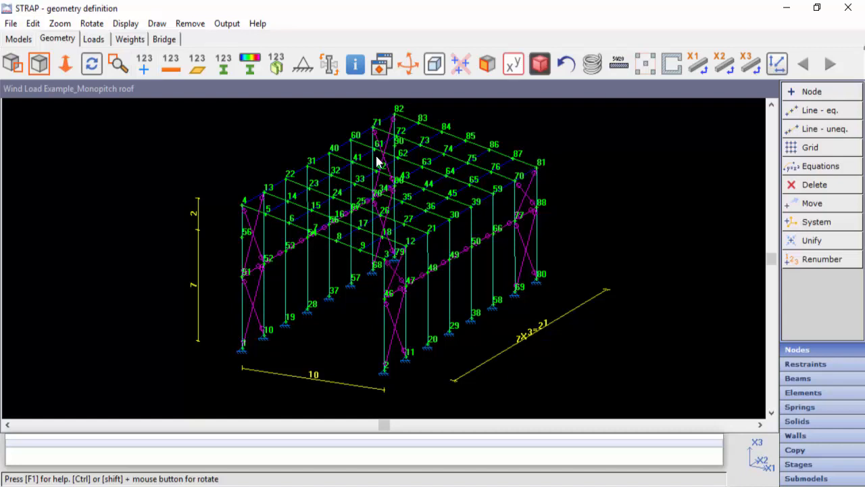
mouse_move(248, 229)
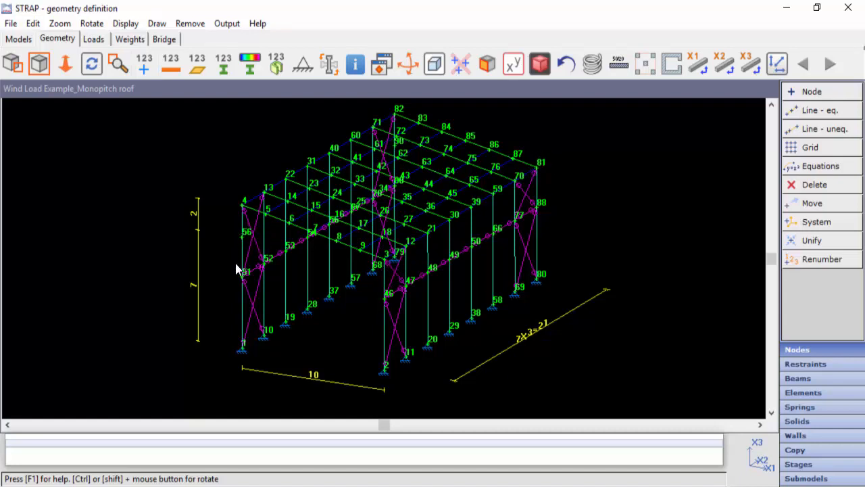
mouse_move(245, 273)
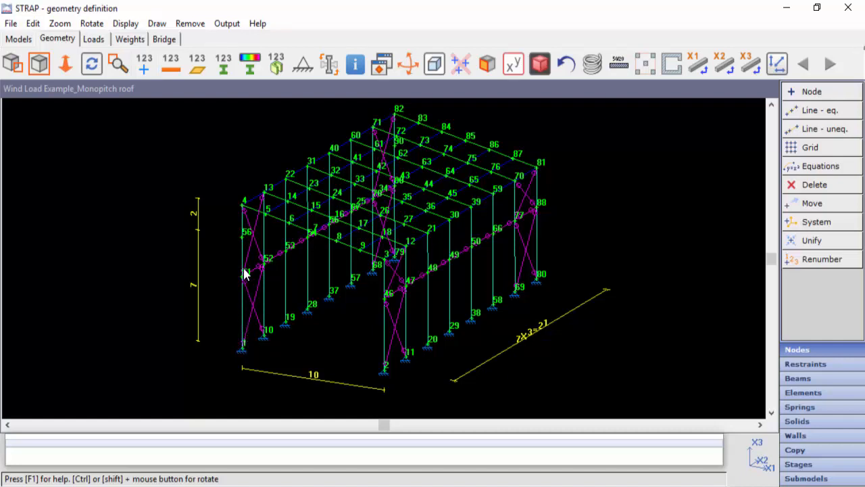
mouse_move(246, 211)
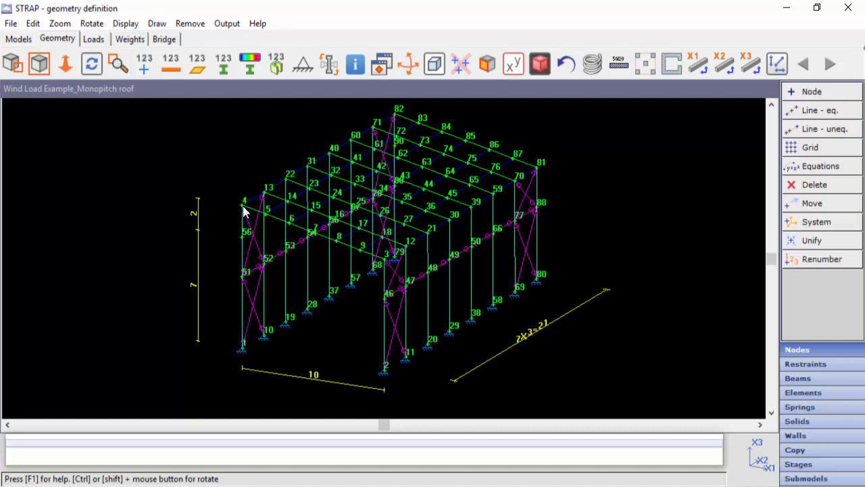
mouse_move(379, 385)
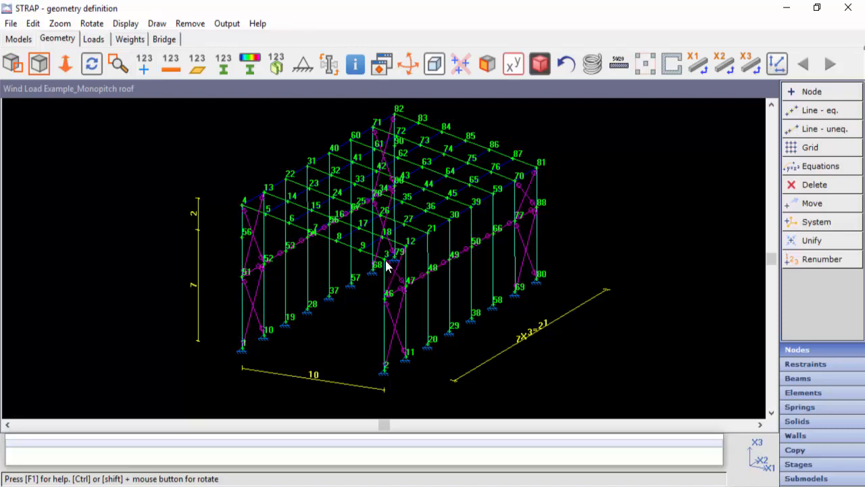
mouse_move(409, 264)
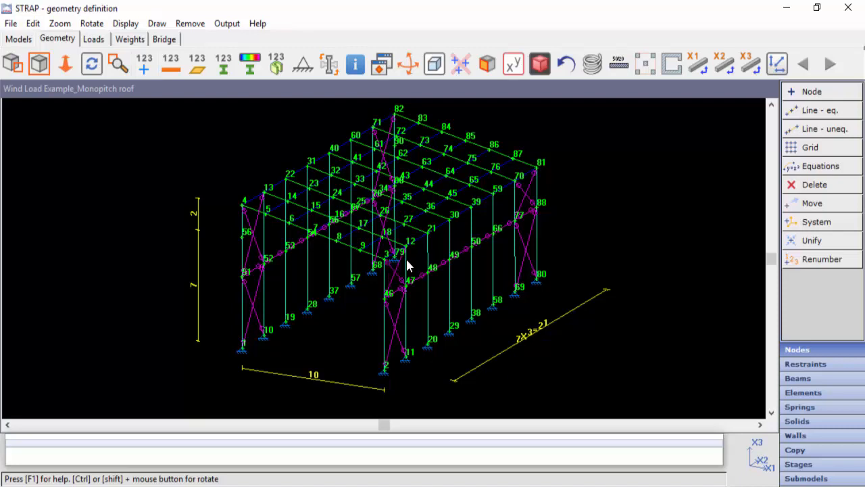
mouse_move(744, 452)
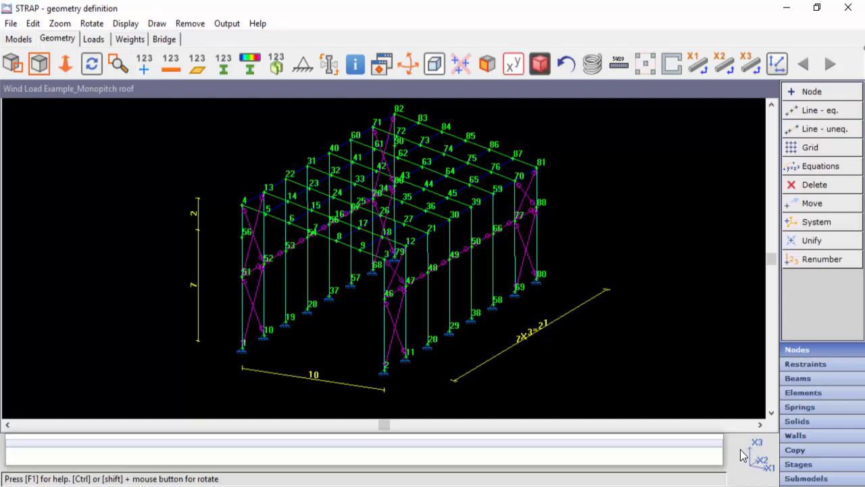
mouse_move(386, 268)
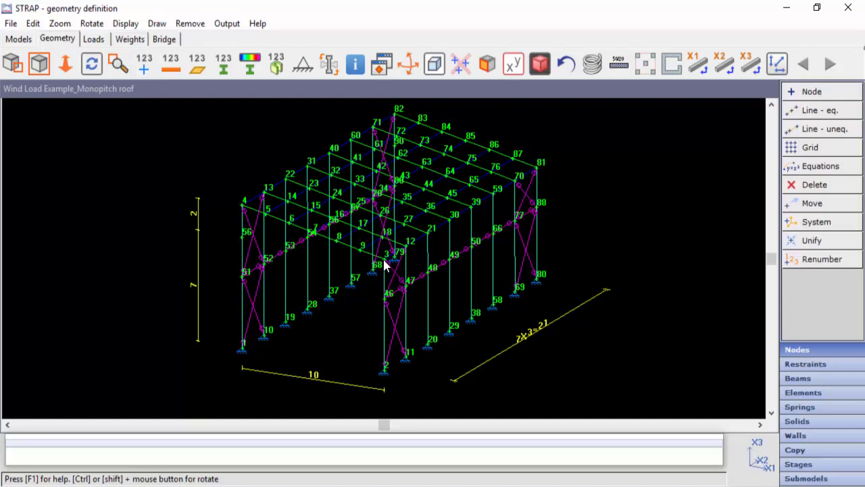
right_click(386, 264)
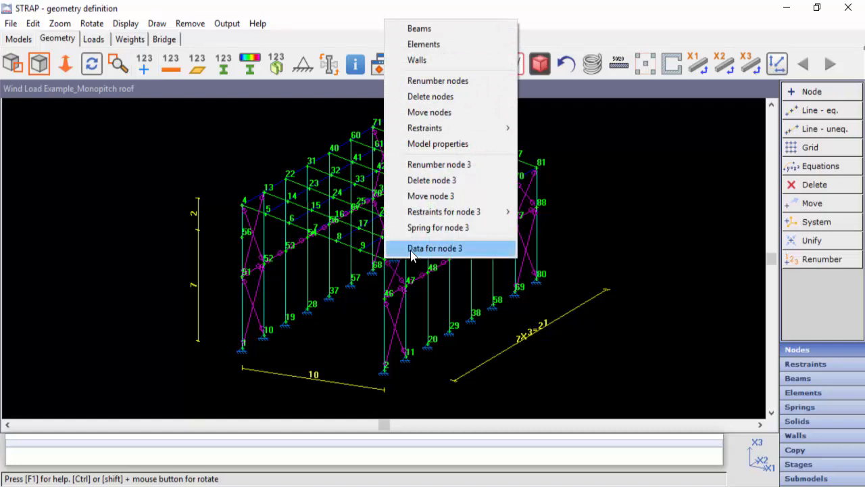
left_click(435, 249)
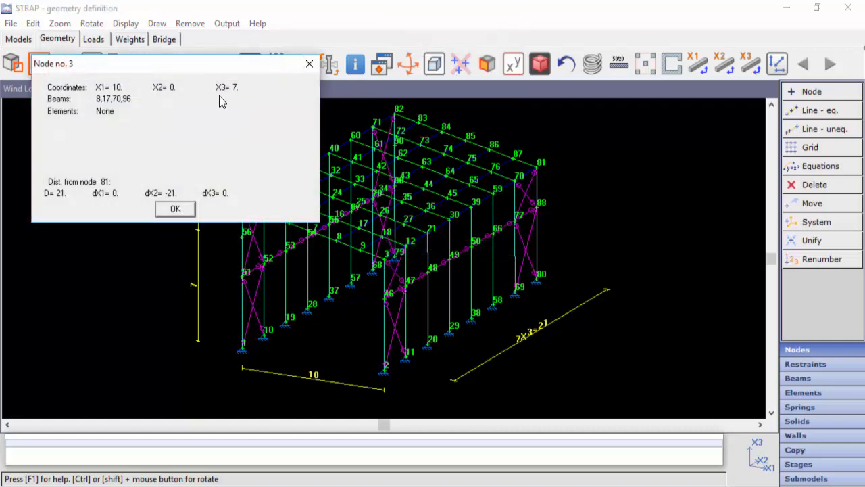
mouse_move(227, 104)
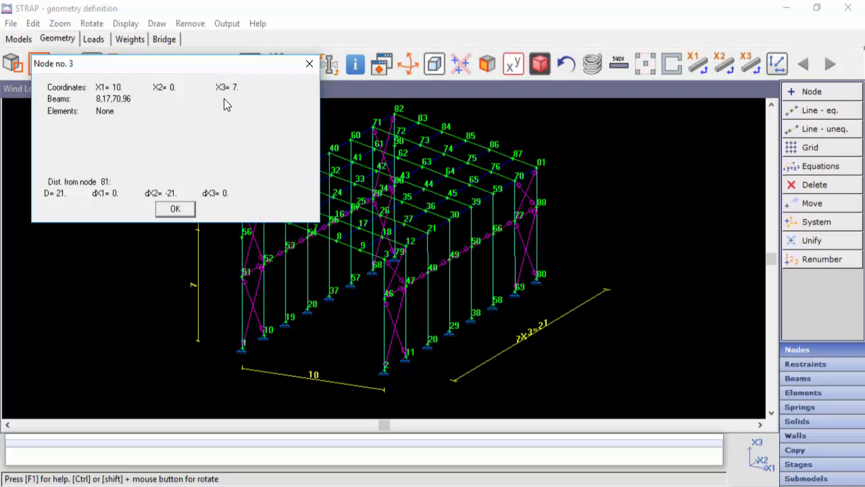
mouse_move(73, 64)
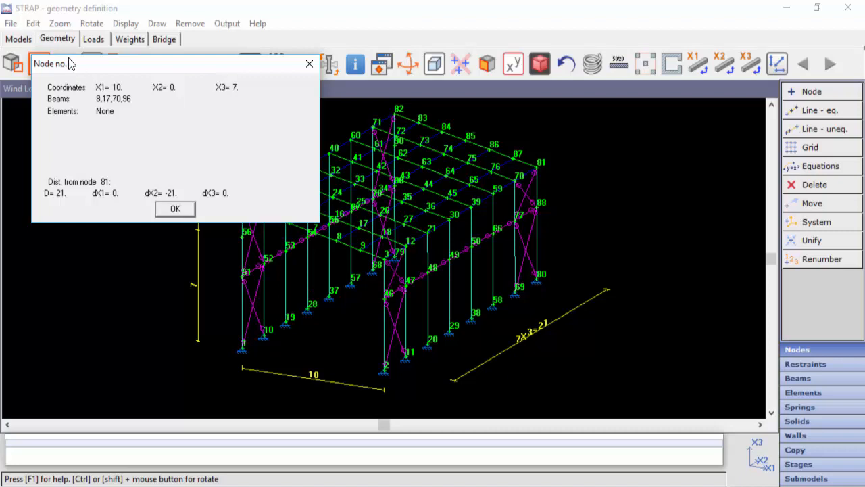
left_click(176, 209)
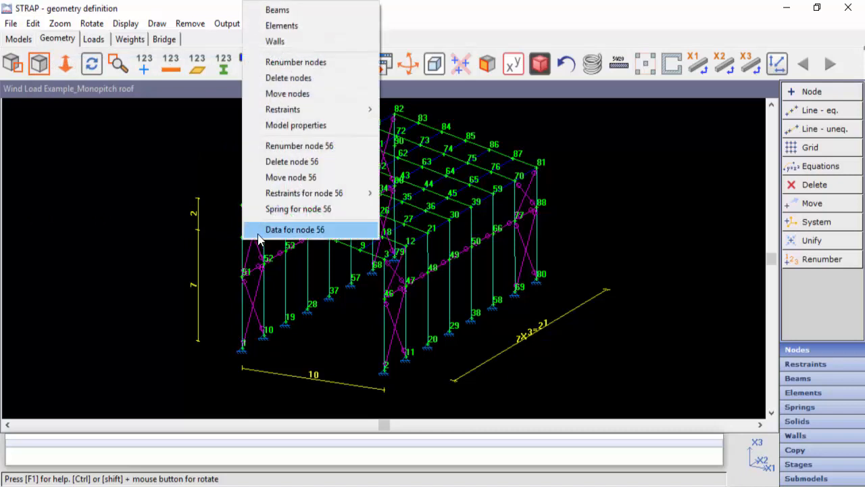
left_click(294, 229)
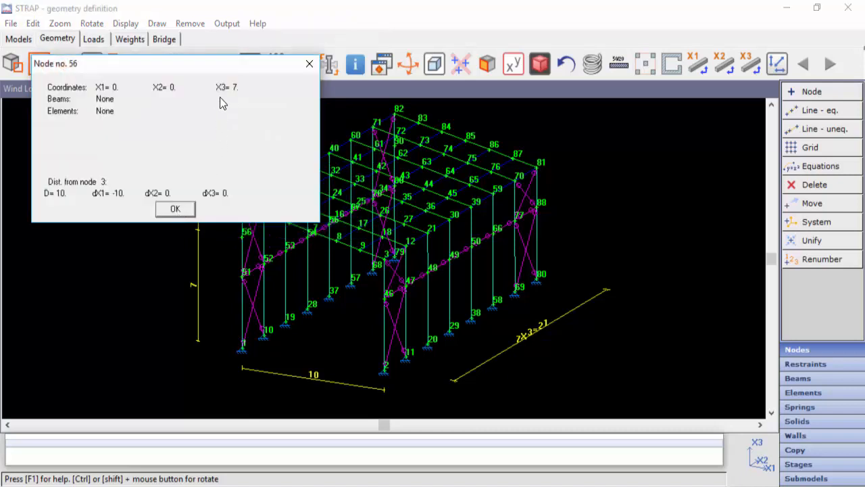
left_click(175, 208)
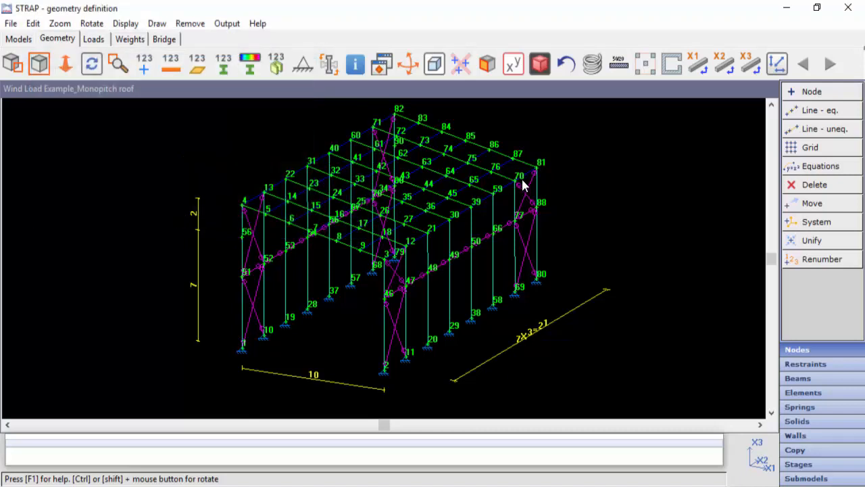
Check the coordinates of nodes 81 and 90 at X2=21 and close their data.
right_click(520, 176)
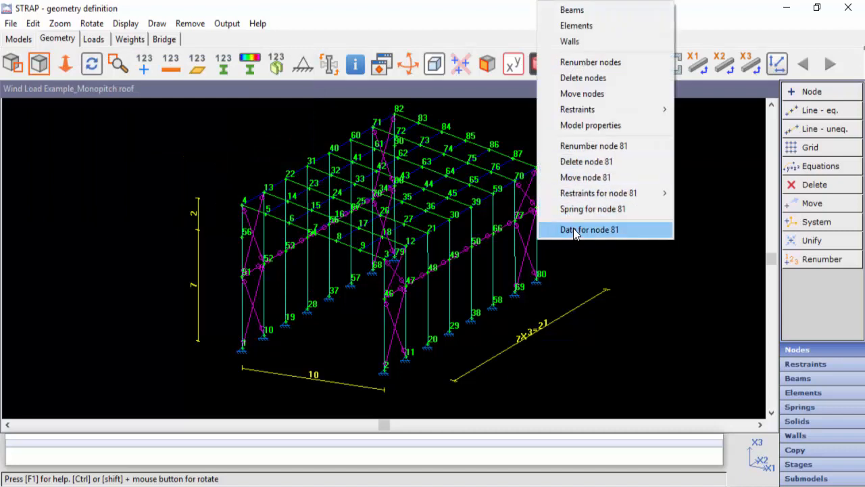
left_click(590, 230)
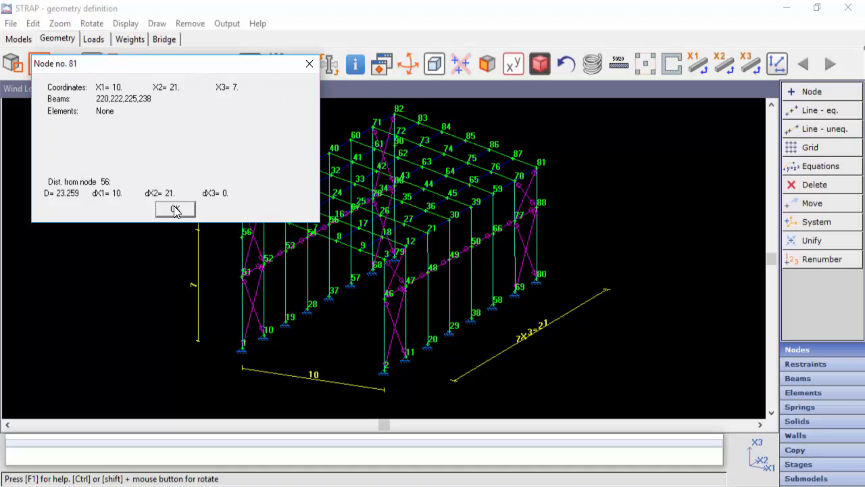
left_click(176, 209)
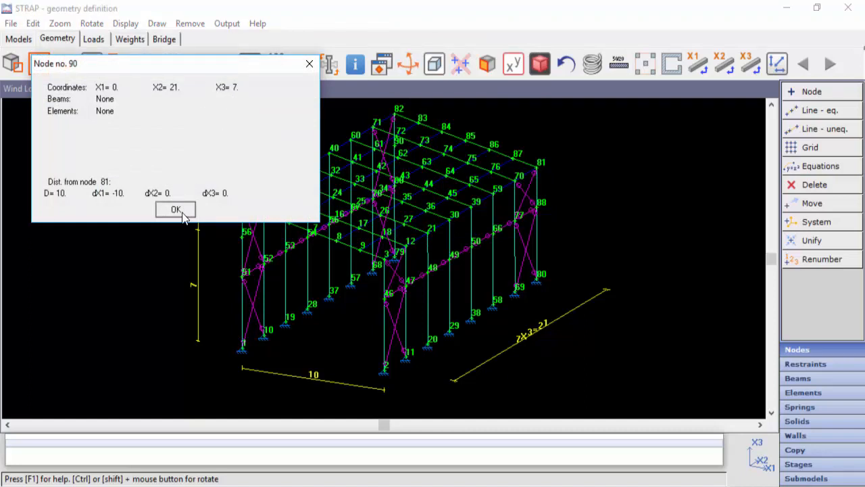
left_click(175, 210)
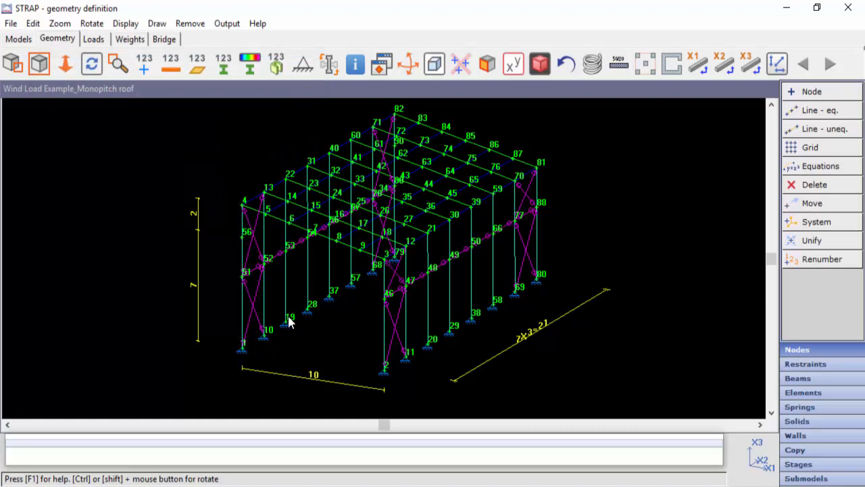
mouse_move(386, 373)
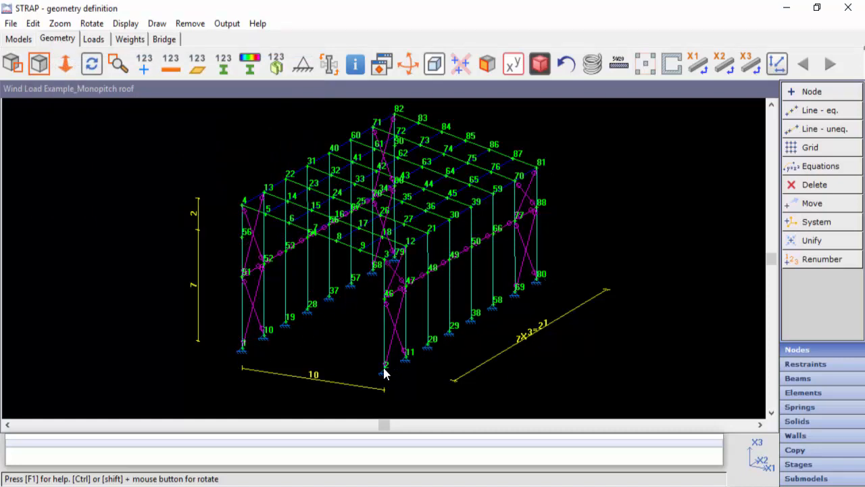
mouse_move(386, 265)
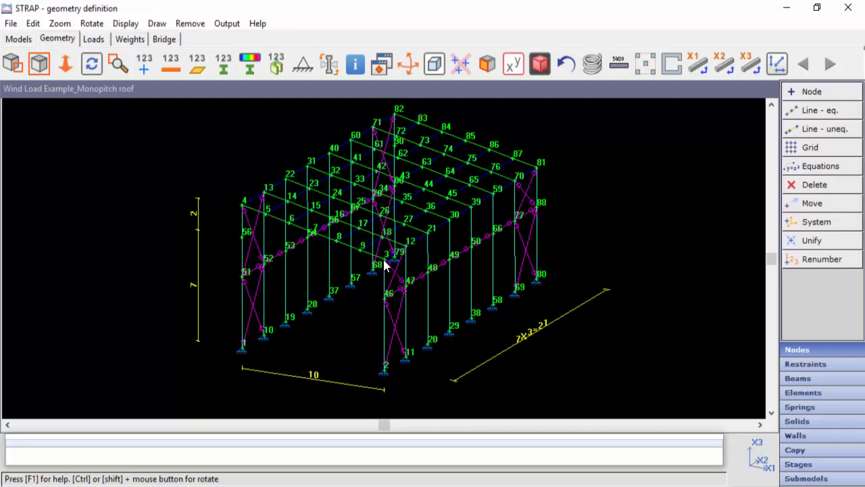
mouse_move(403, 329)
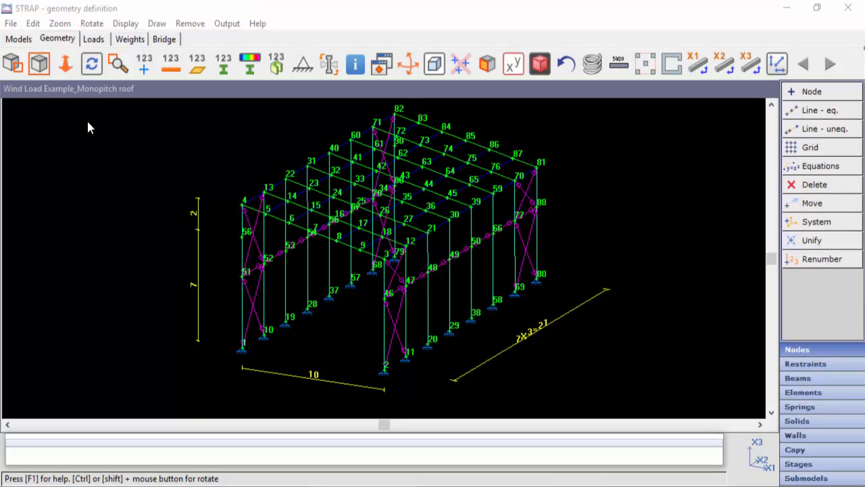
Switch to the Loads definition stage for the model.
left_click(93, 38)
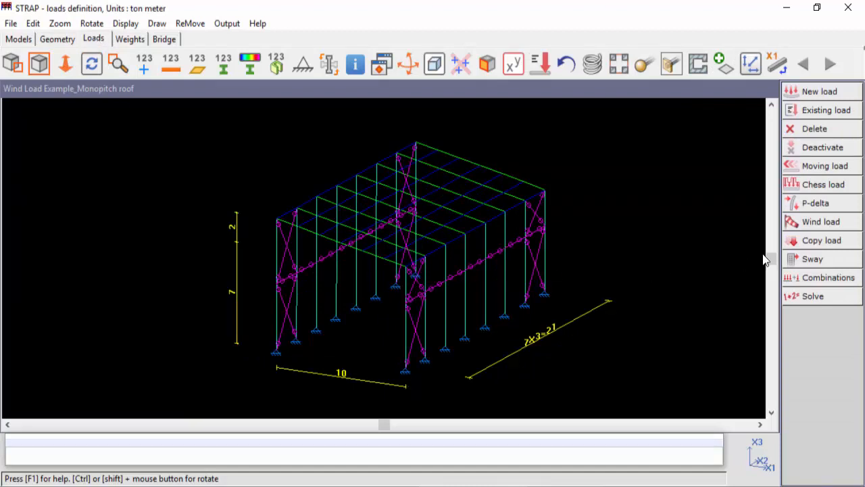
mouse_move(797, 227)
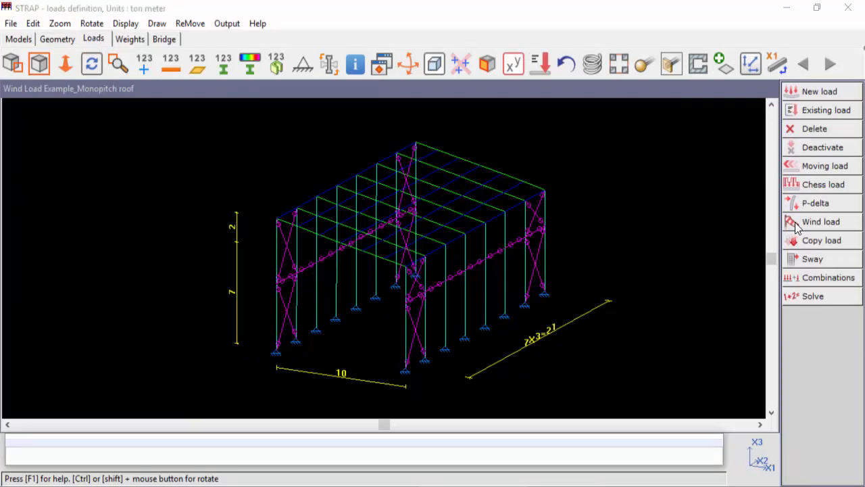
Start defining a new wind load case from the Wind load options.
left_click(821, 222)
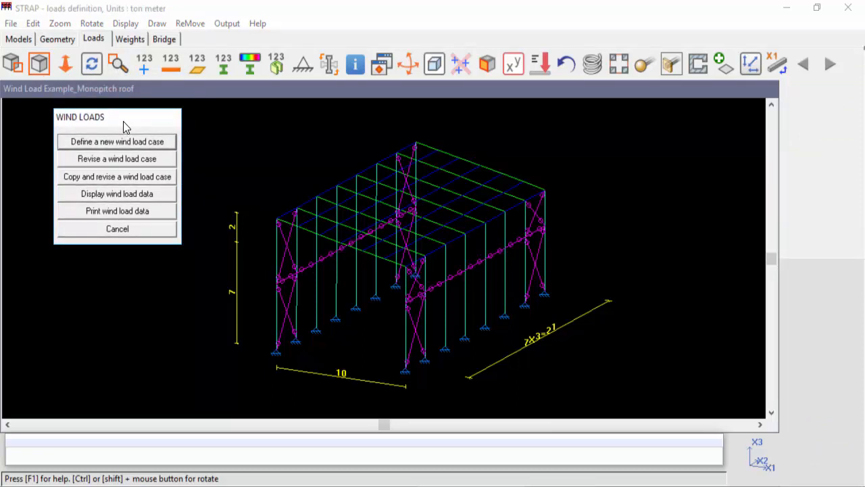
mouse_move(71, 129)
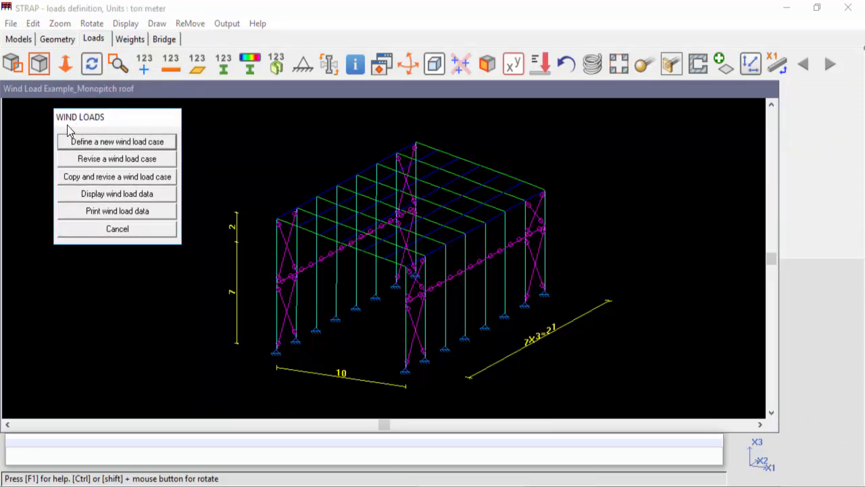
mouse_move(169, 142)
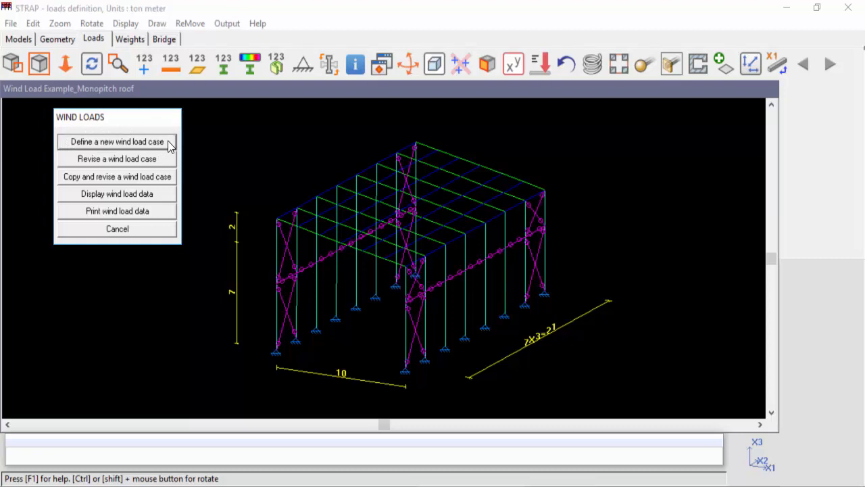
mouse_move(67, 159)
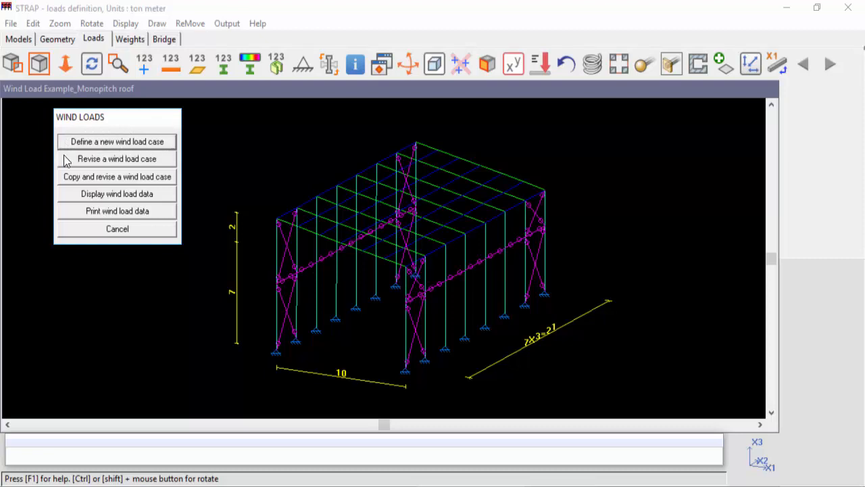
mouse_move(174, 175)
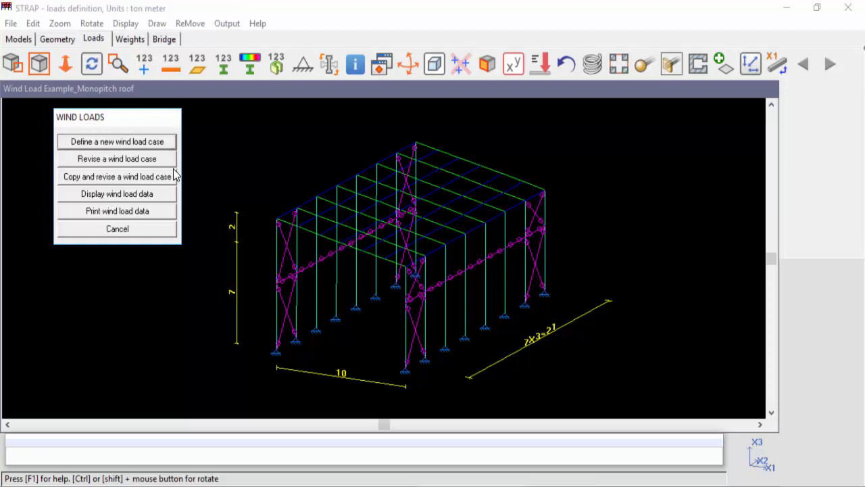
mouse_move(65, 176)
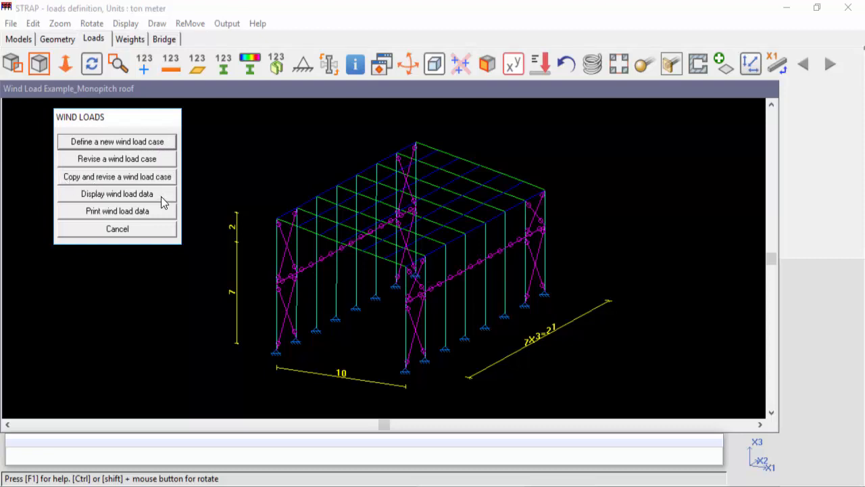
mouse_move(75, 196)
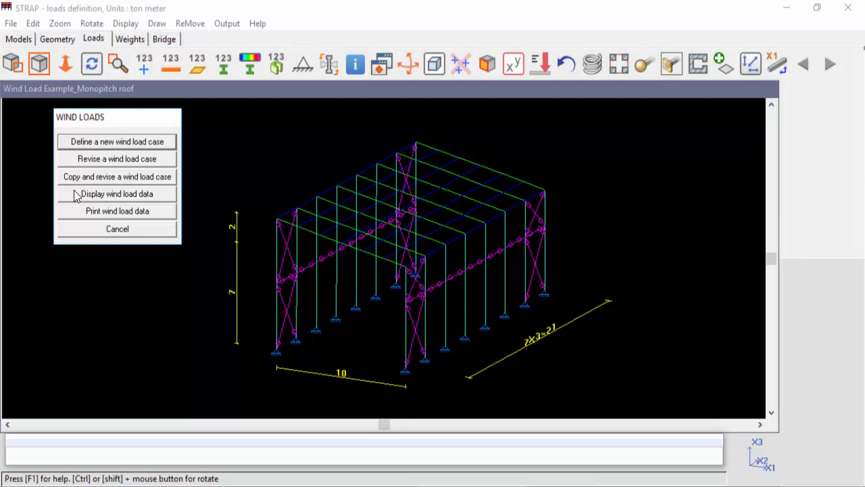
mouse_move(142, 142)
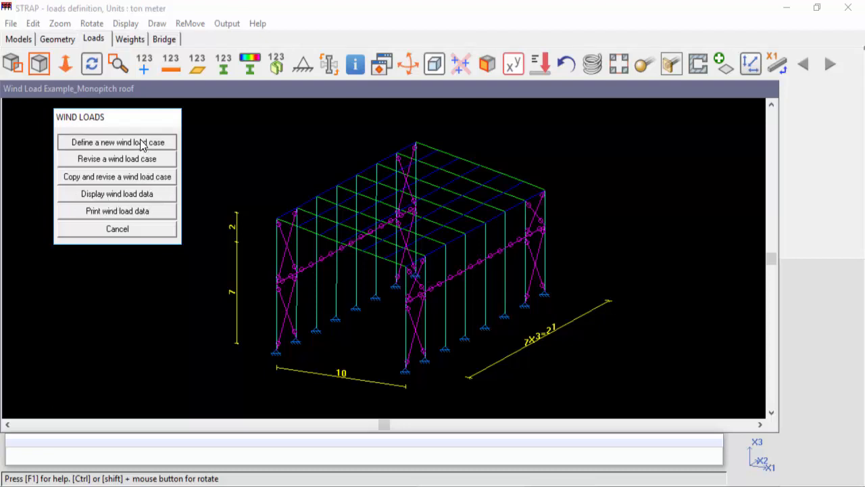
left_click(116, 142)
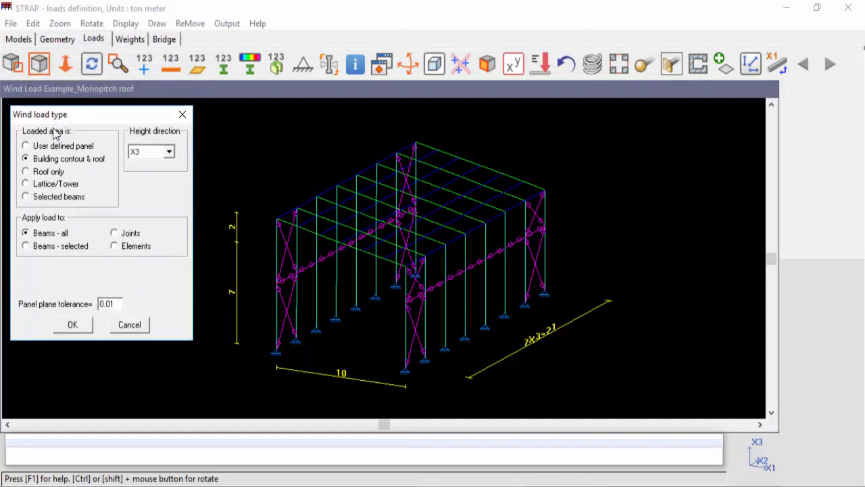
mouse_move(77, 119)
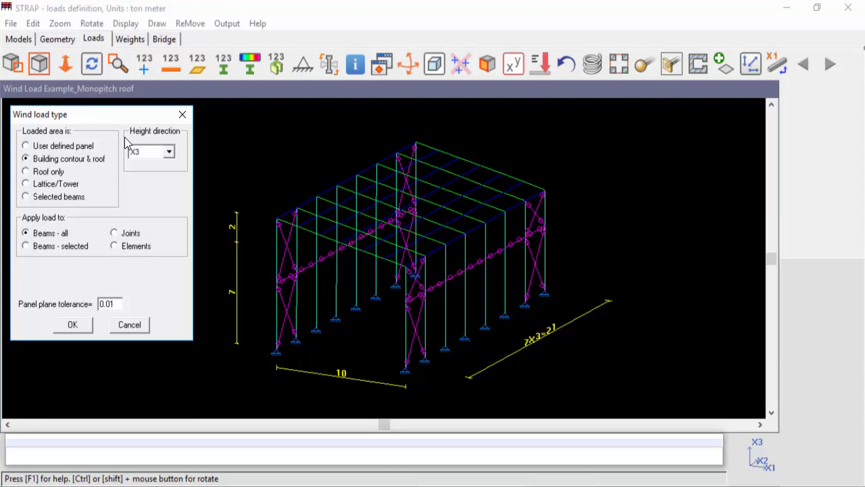
mouse_move(176, 176)
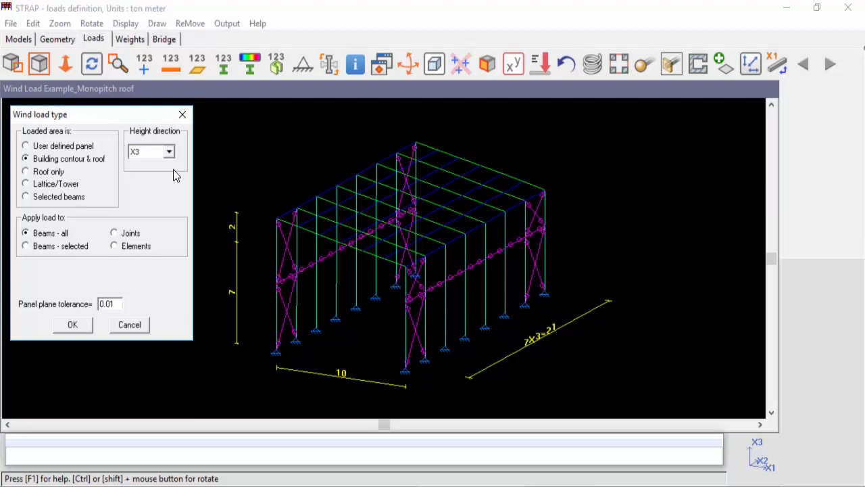
mouse_move(735, 427)
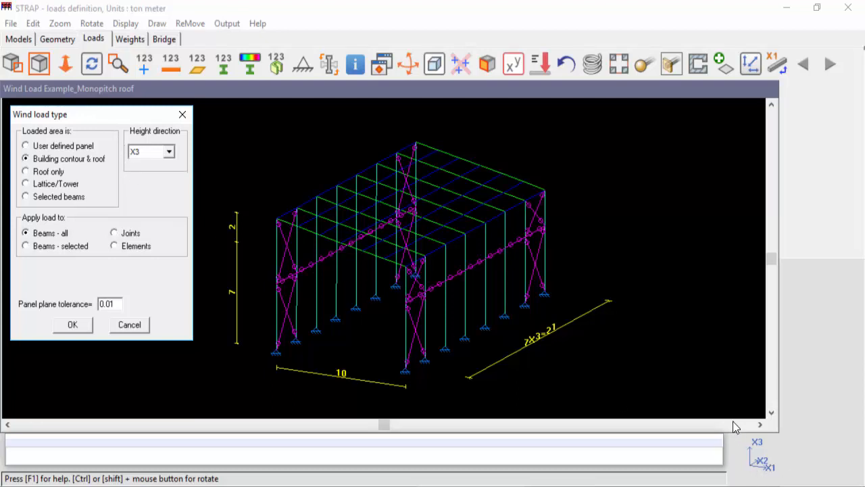
mouse_move(162, 150)
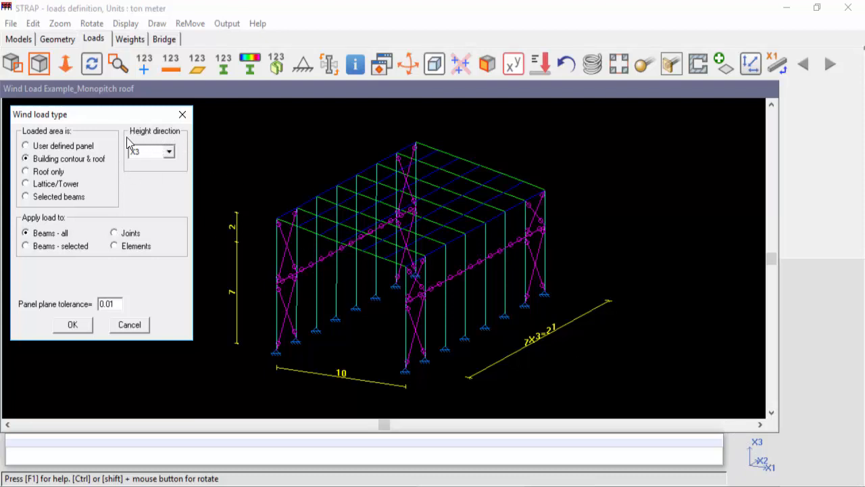
mouse_move(97, 197)
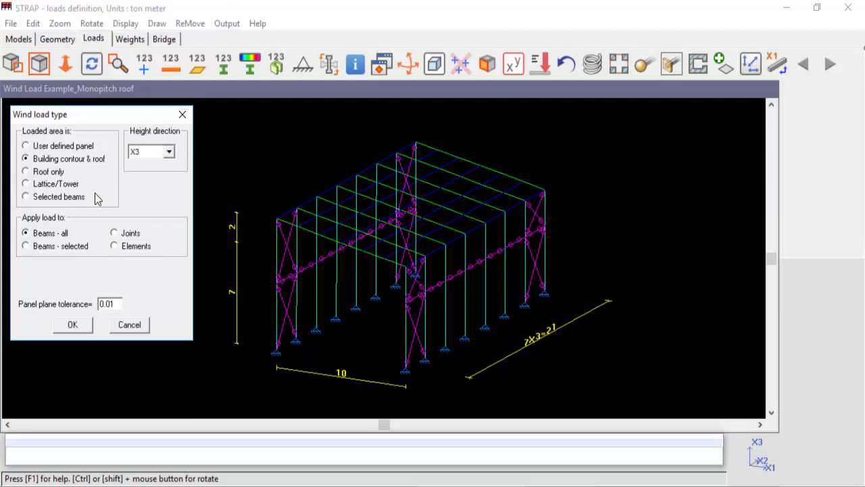
mouse_move(113, 150)
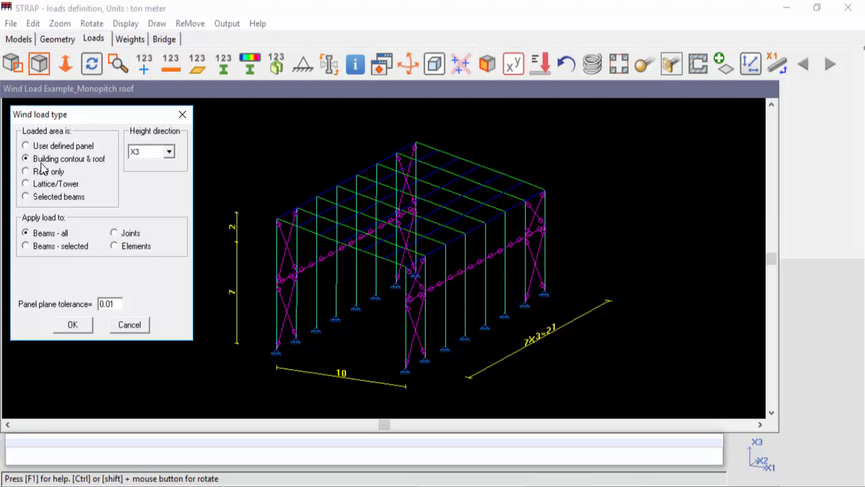
mouse_move(86, 169)
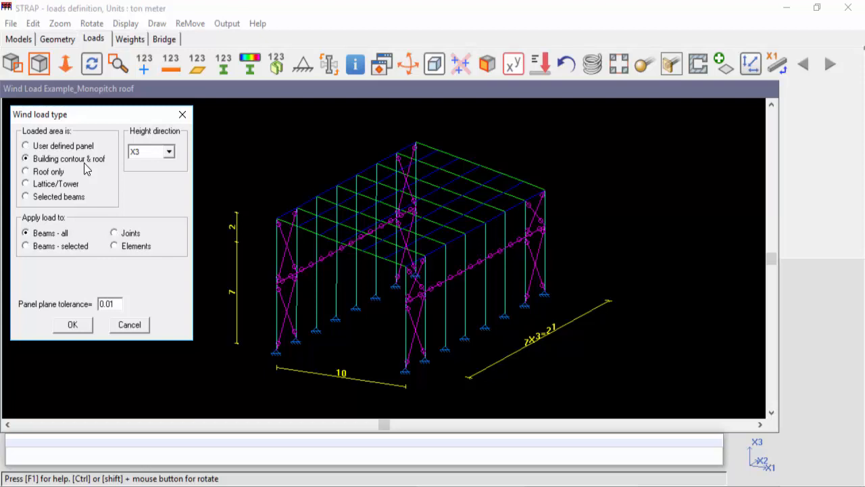
mouse_move(43, 169)
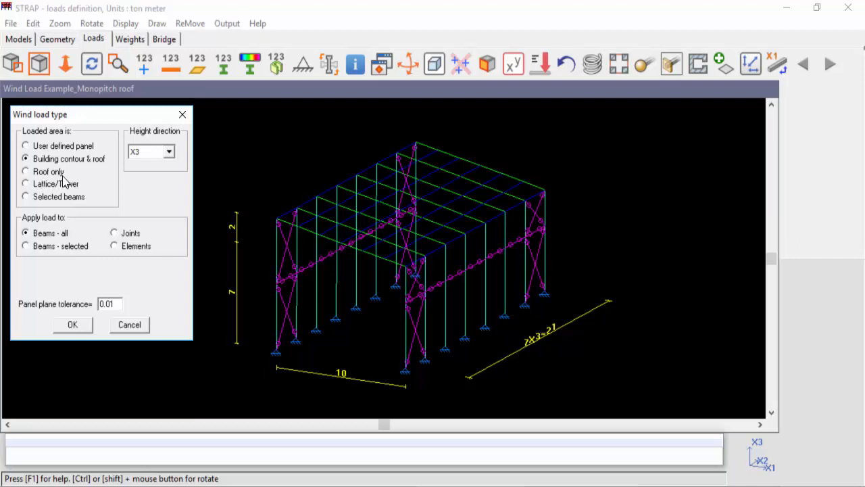
mouse_move(62, 190)
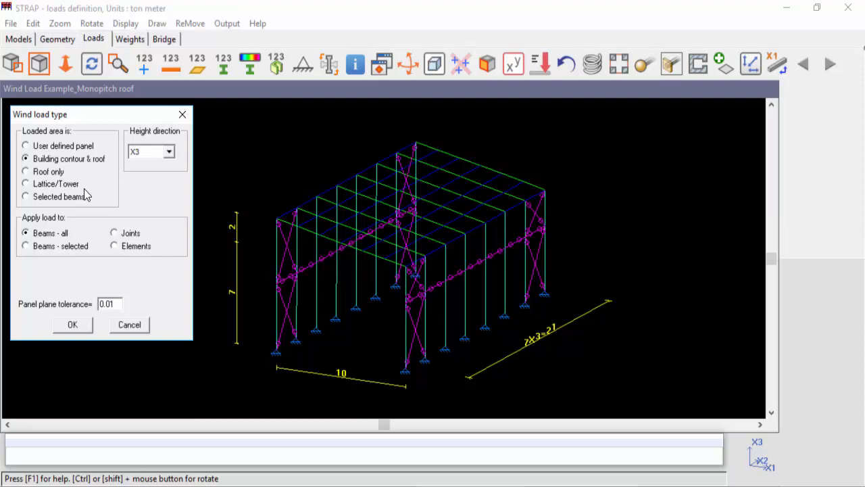
mouse_move(68, 194)
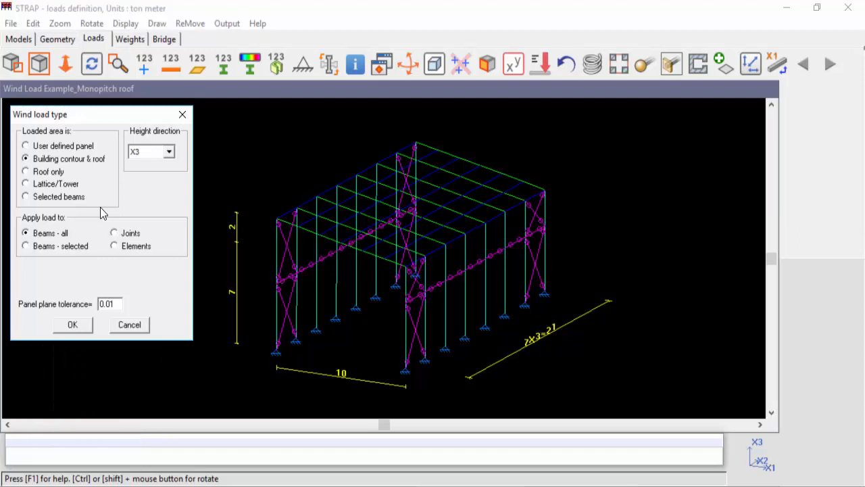
mouse_move(103, 217)
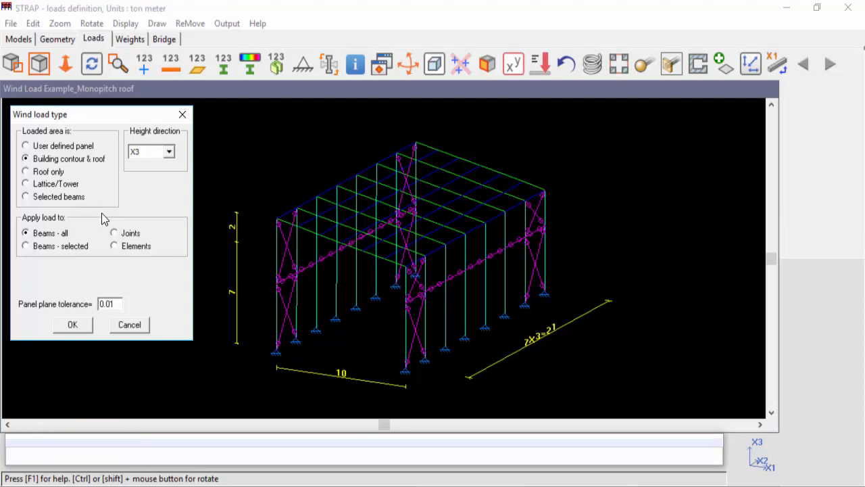
mouse_move(125, 219)
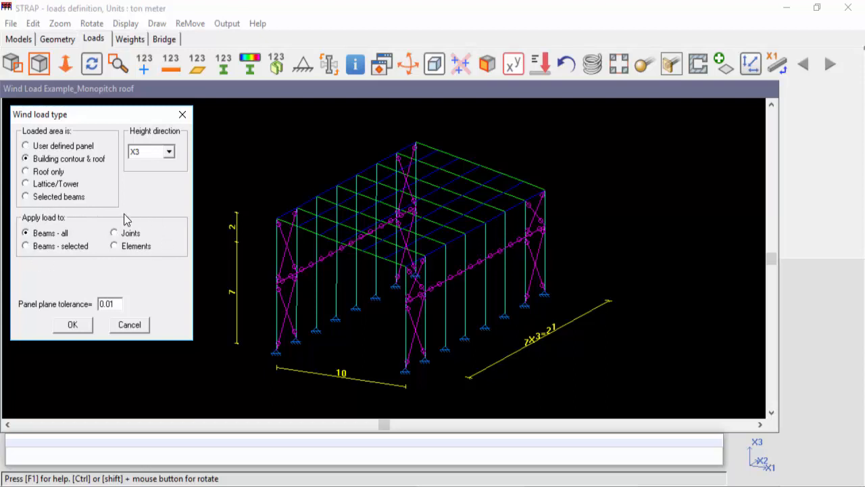
mouse_move(83, 215)
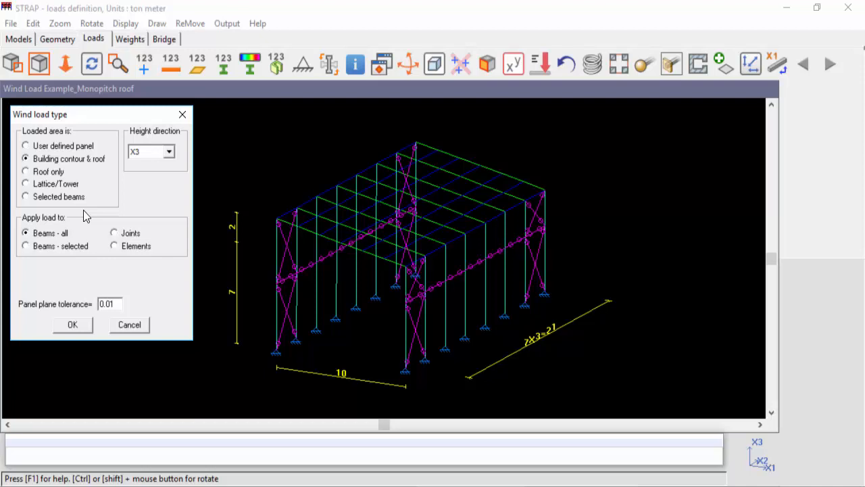
mouse_move(78, 236)
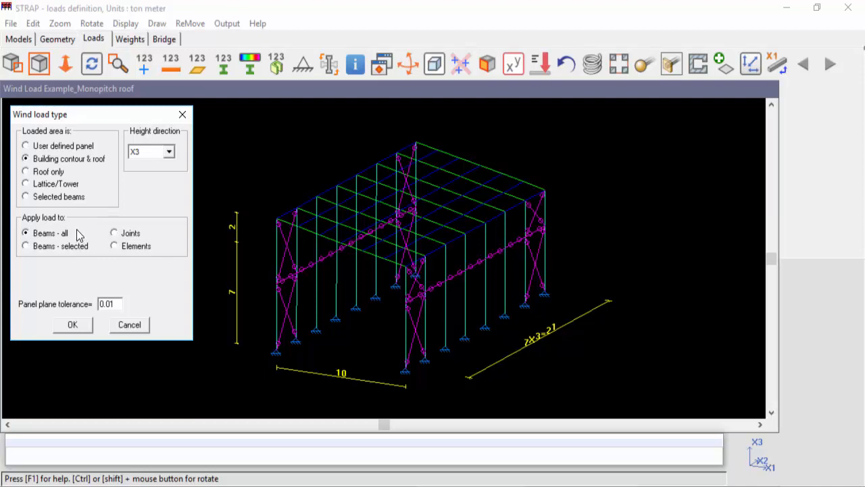
mouse_move(92, 231)
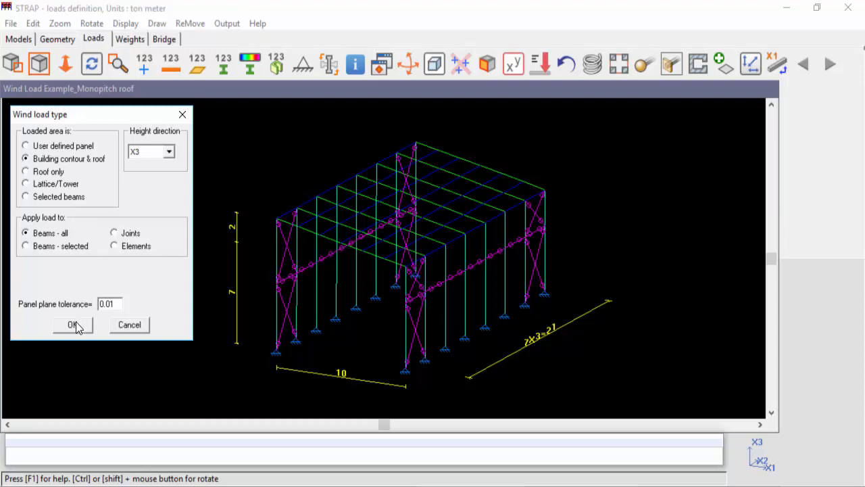
left_click(73, 324)
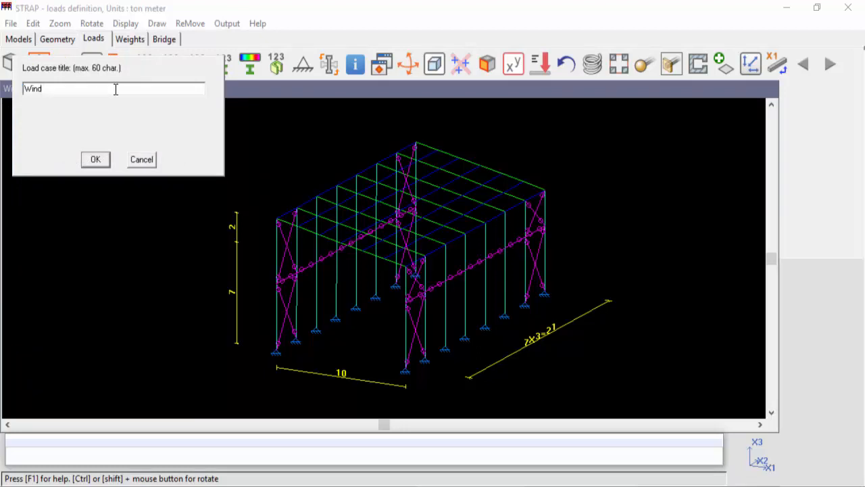
Title the new wind load case 'Wind_+X1' and confirm it.
type("_+")
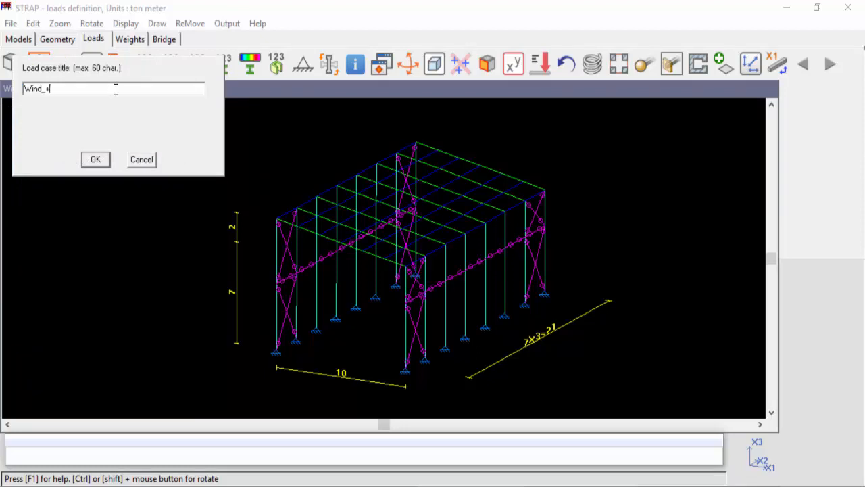
type("X1")
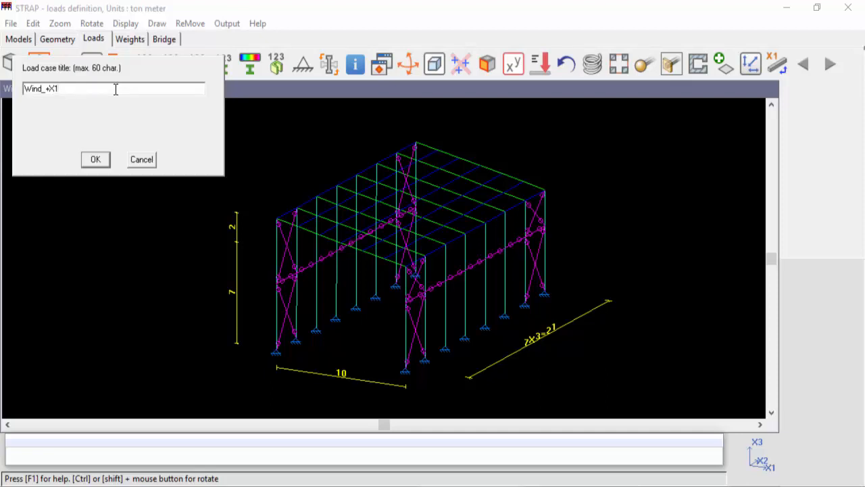
mouse_move(130, 111)
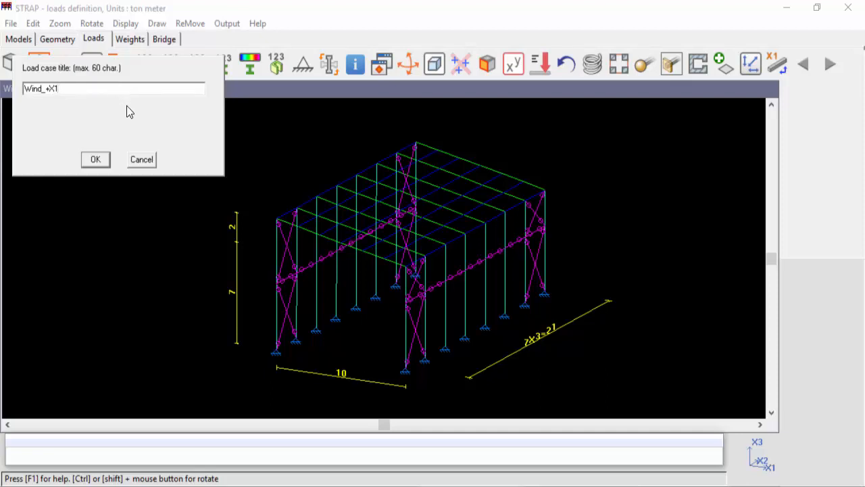
mouse_move(752, 470)
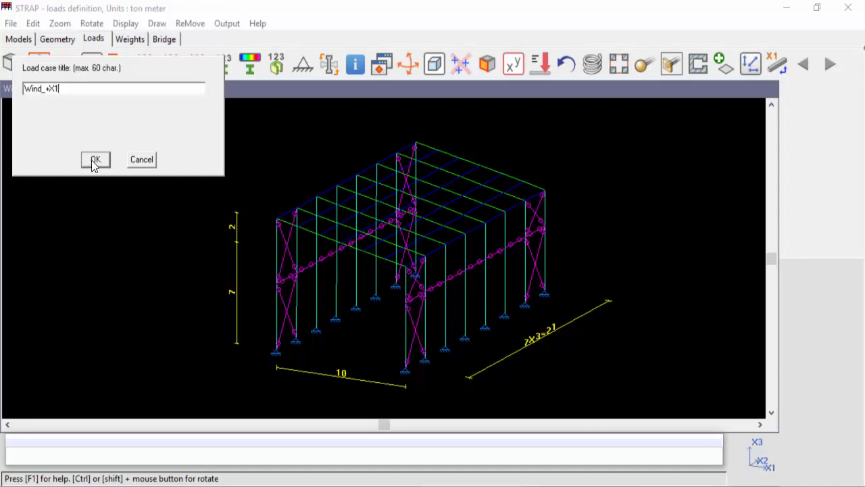
left_click(95, 159)
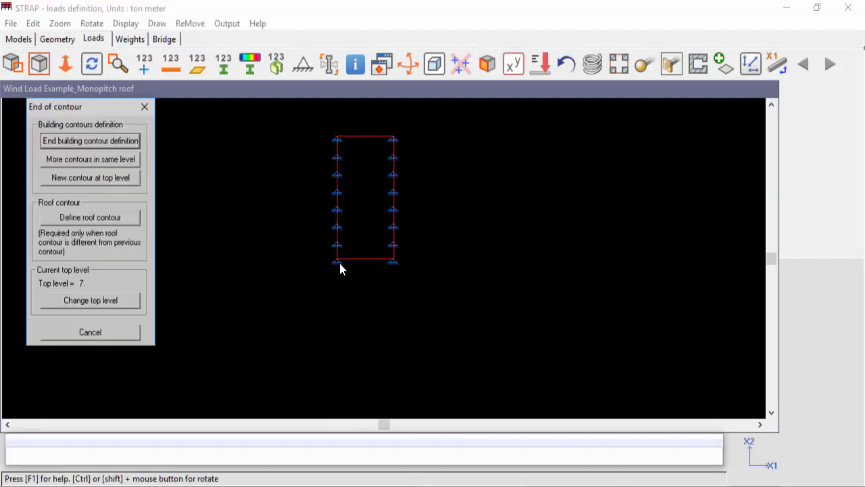
left_click_drag(55, 105, 92, 116)
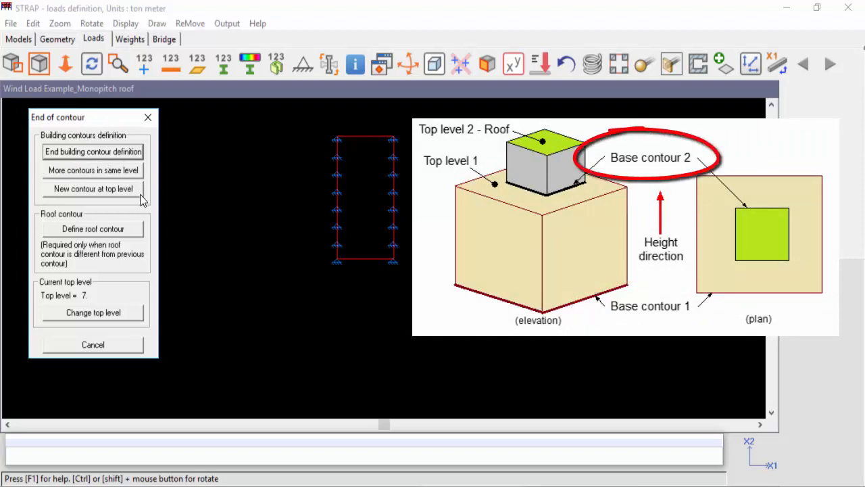
mouse_move(54, 192)
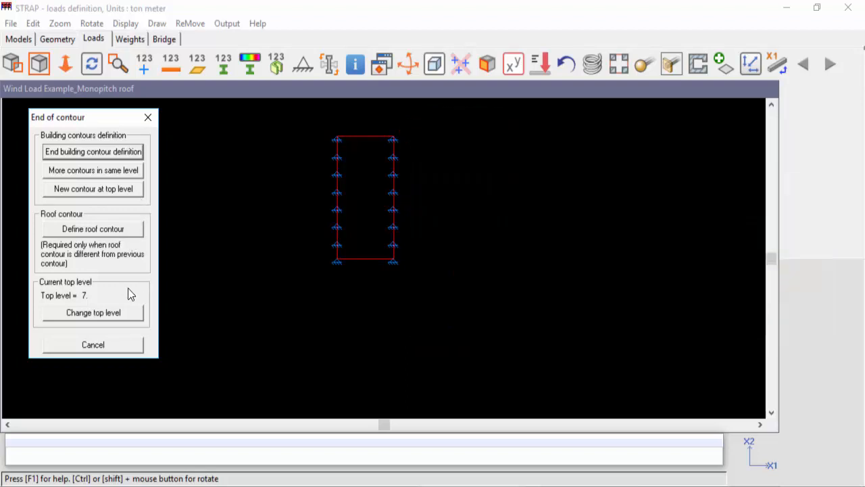
mouse_move(95, 325)
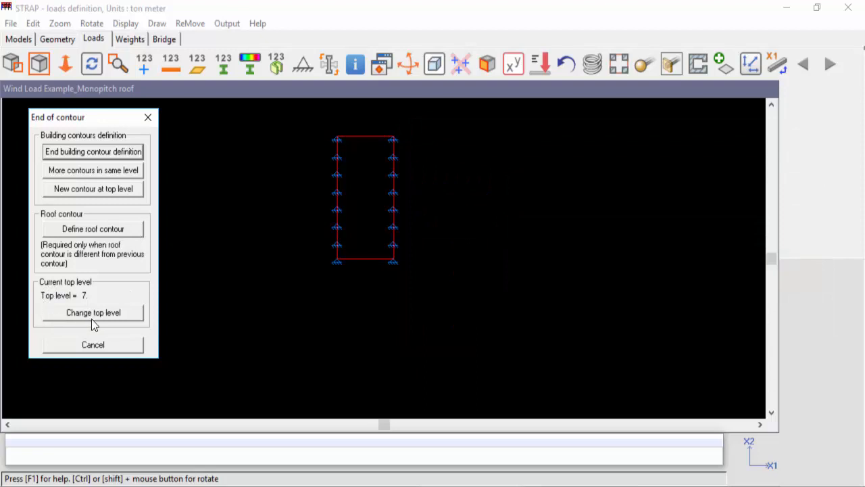
mouse_move(113, 286)
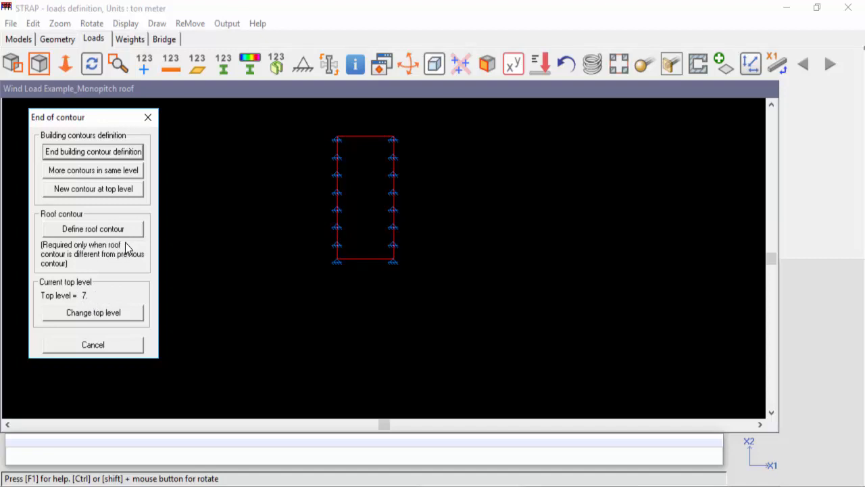
mouse_move(119, 221)
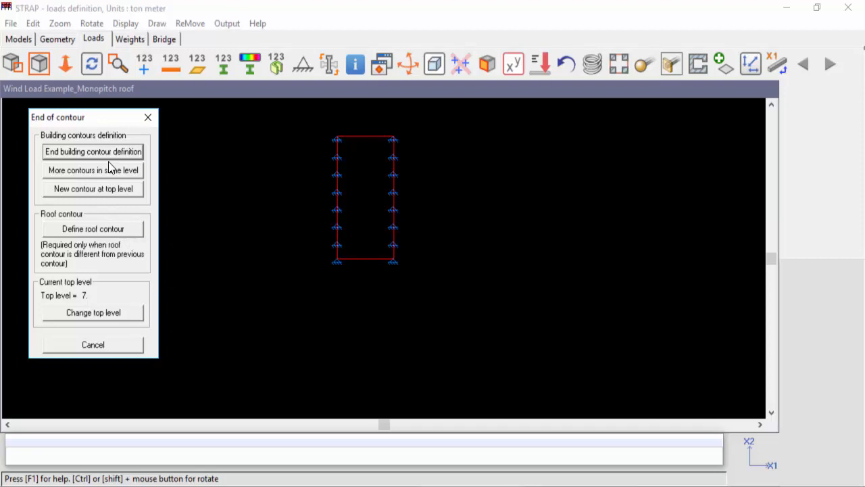
mouse_move(109, 158)
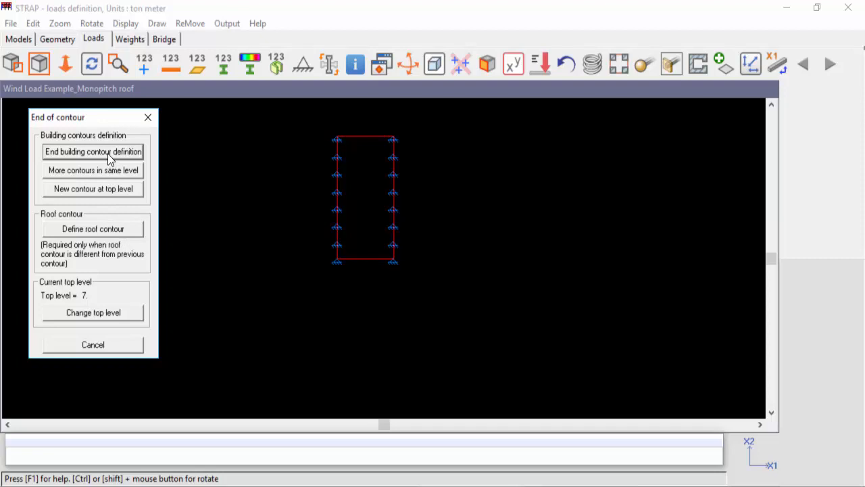
Finish the building contour and set the roof type to monopitch.
left_click(92, 152)
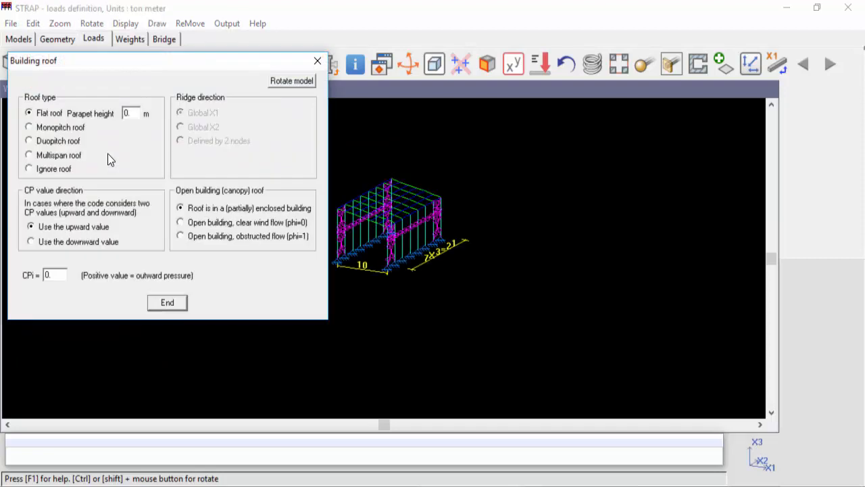
mouse_move(168, 265)
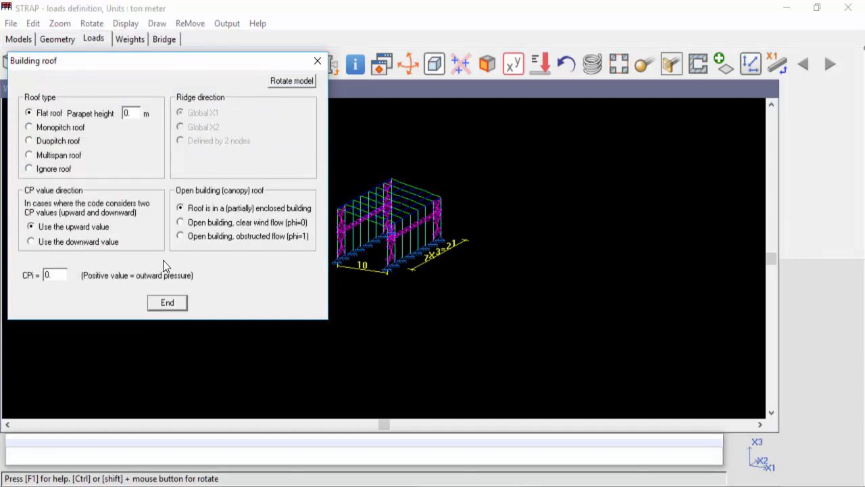
mouse_move(152, 180)
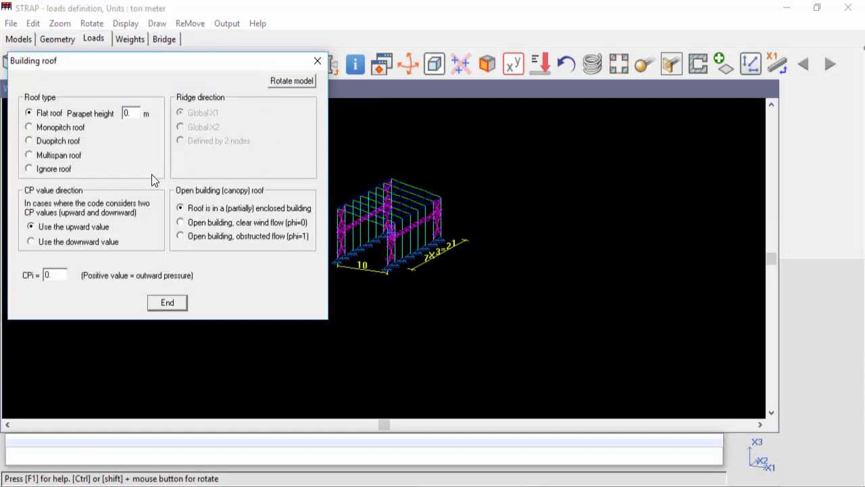
mouse_move(142, 100)
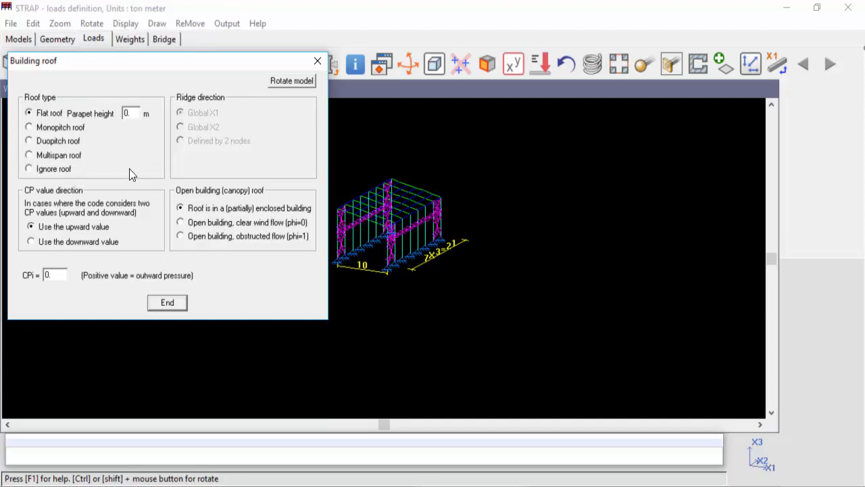
mouse_move(140, 170)
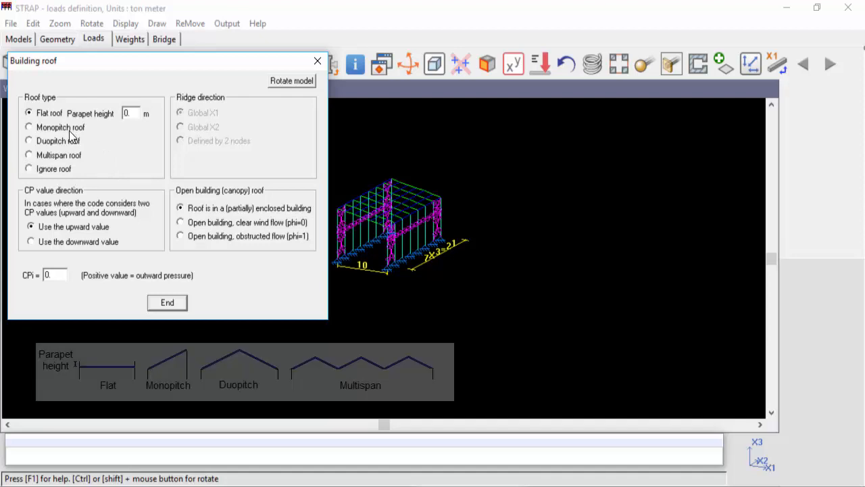
left_click(29, 141)
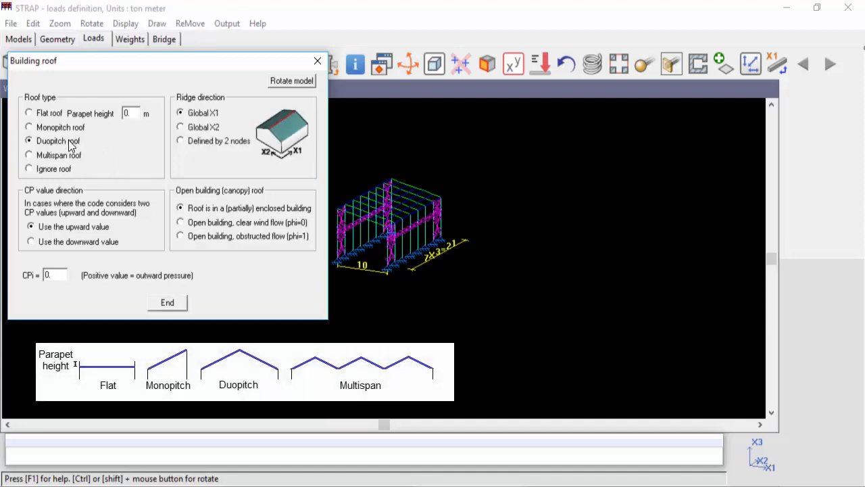
left_click(30, 154)
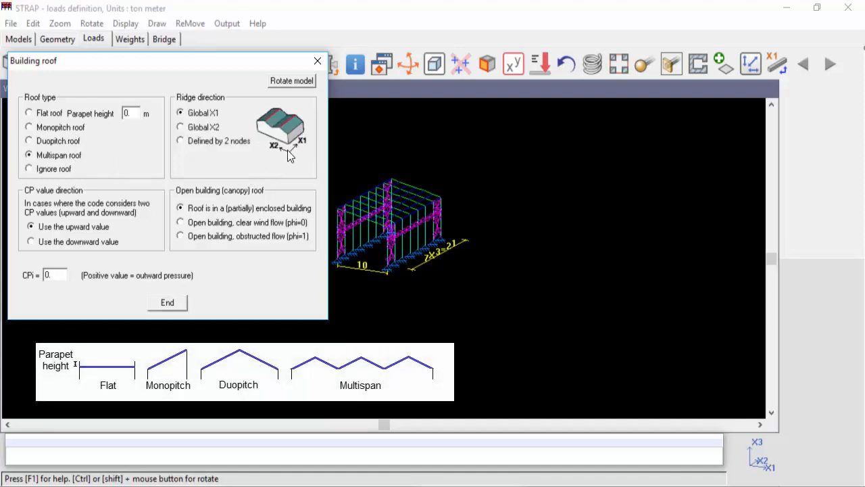
left_click(30, 168)
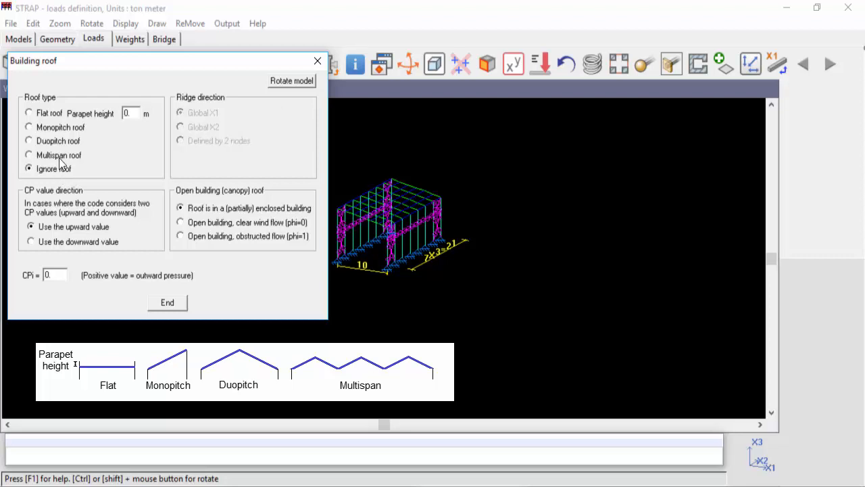
left_click(29, 127)
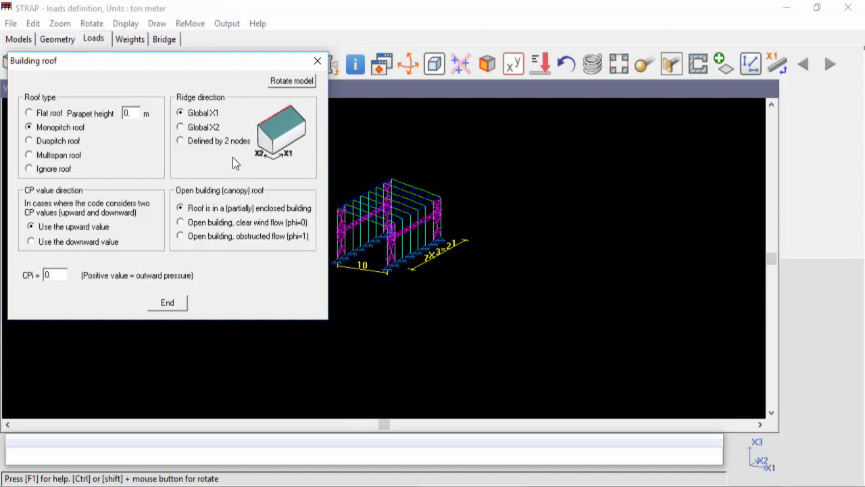
mouse_move(255, 165)
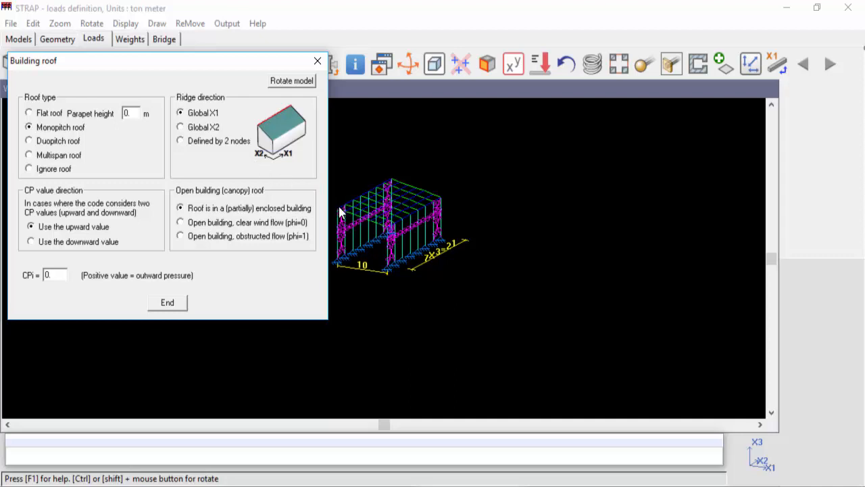
mouse_move(462, 204)
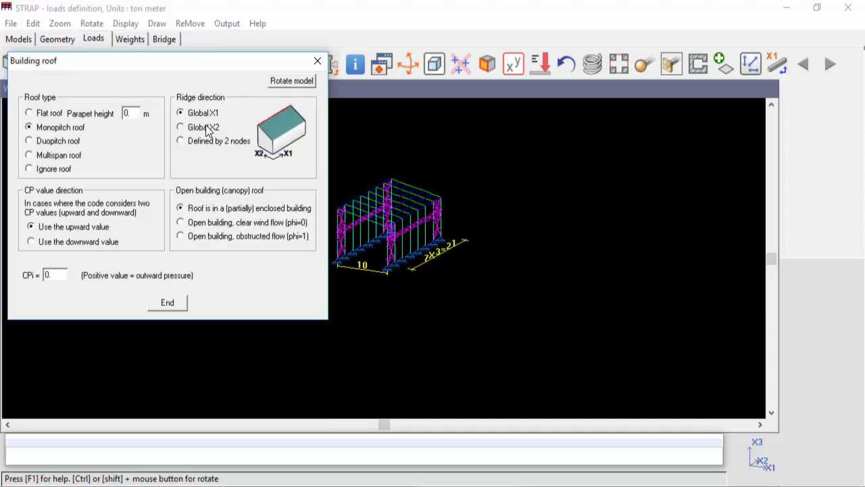
Run the ridge along global X2 and set the internal pressure coefficient CPi to 0.8.
left_click(180, 127)
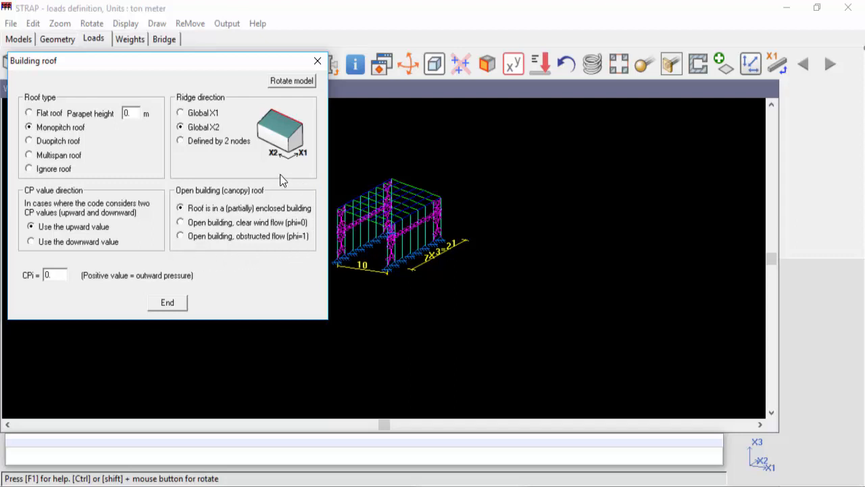
mouse_move(169, 204)
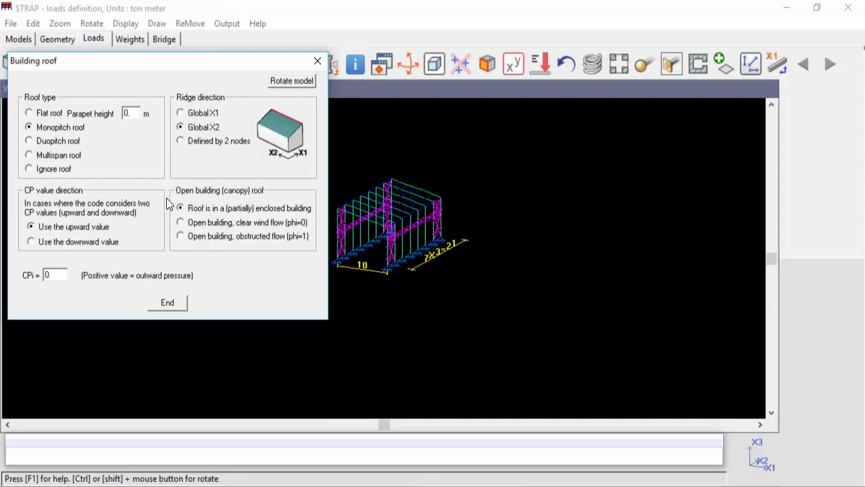
mouse_move(176, 218)
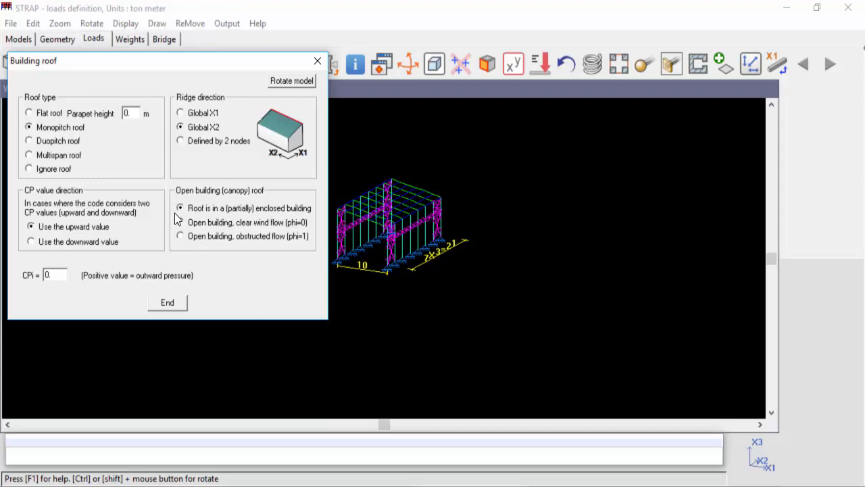
mouse_move(277, 215)
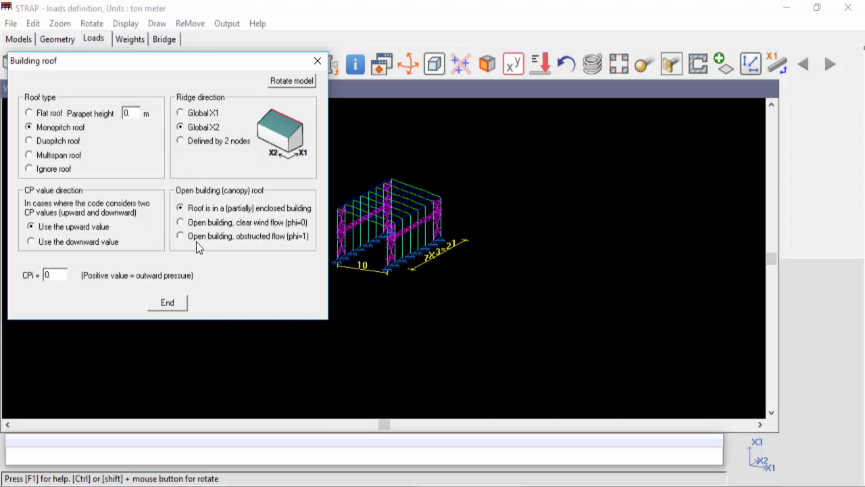
mouse_move(294, 246)
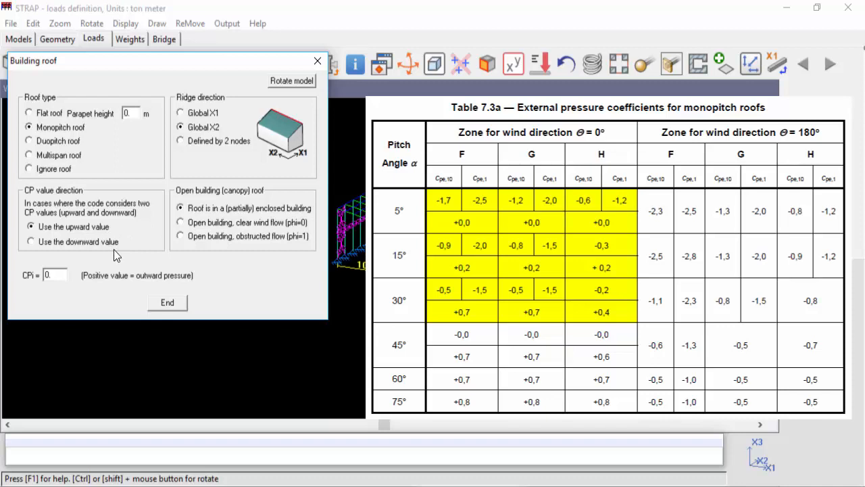
mouse_move(156, 246)
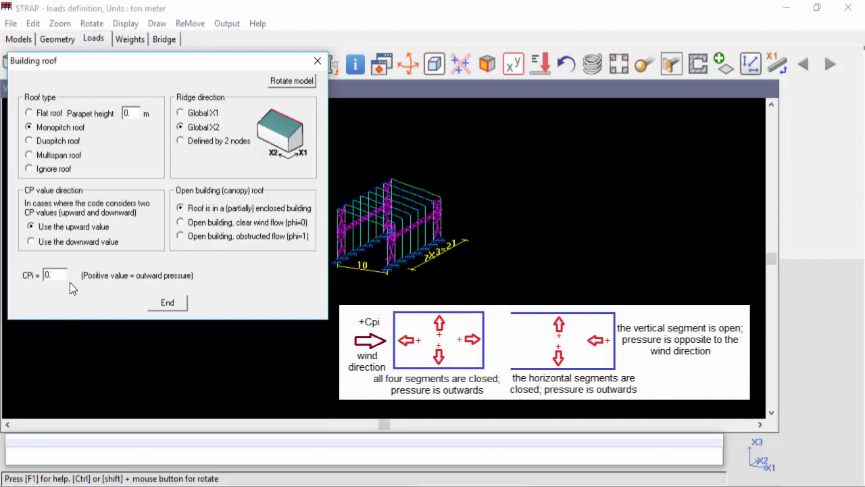
mouse_move(25, 287)
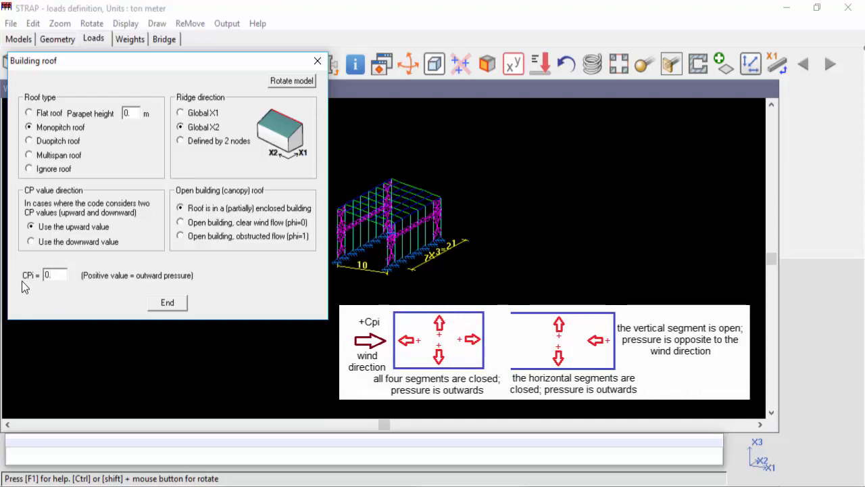
left_click(54, 274)
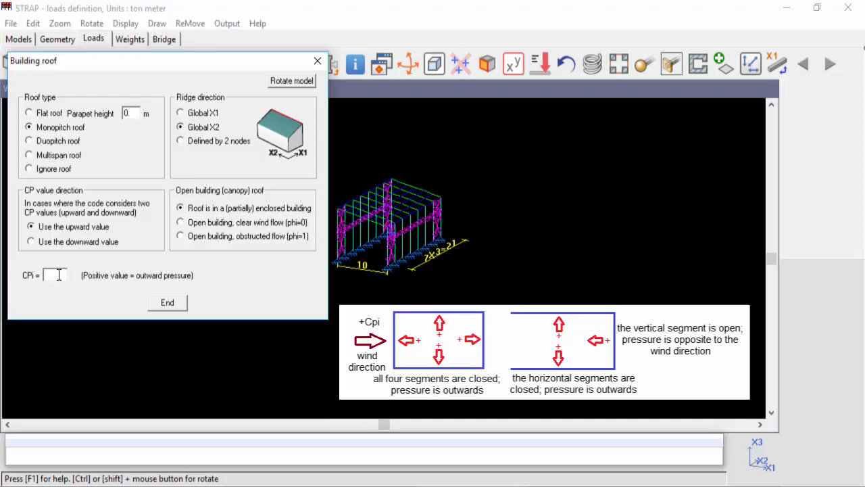
type("0.8")
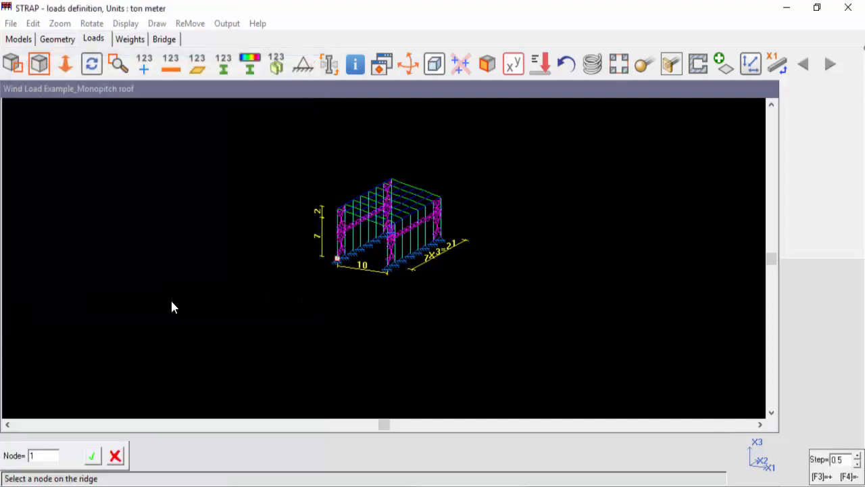
mouse_move(102, 480)
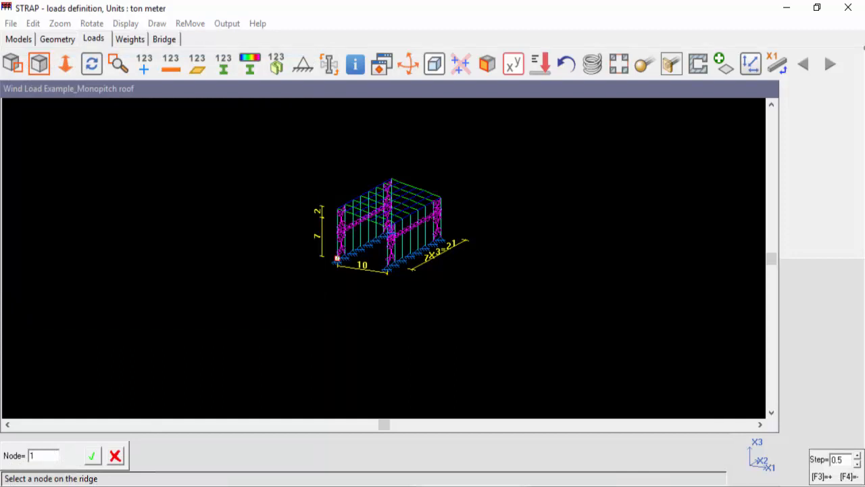
mouse_move(105, 480)
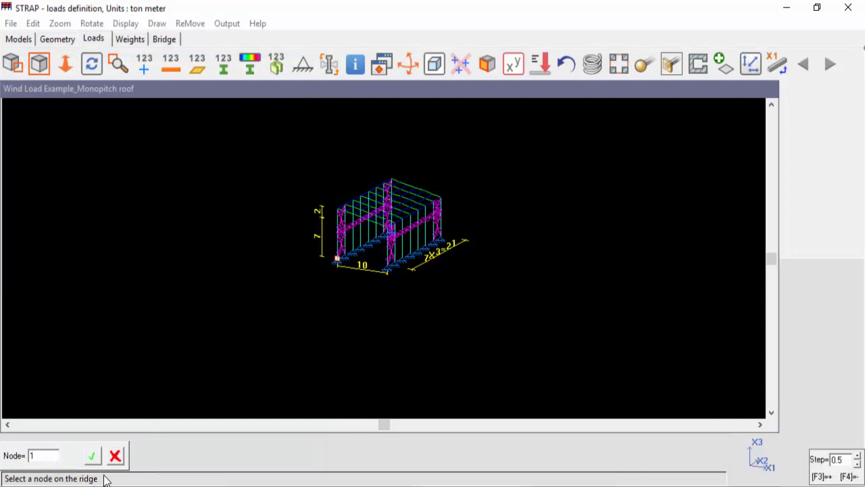
Identify the roof ridge by nodes 4 and 31 and accept the selection.
left_click(338, 208)
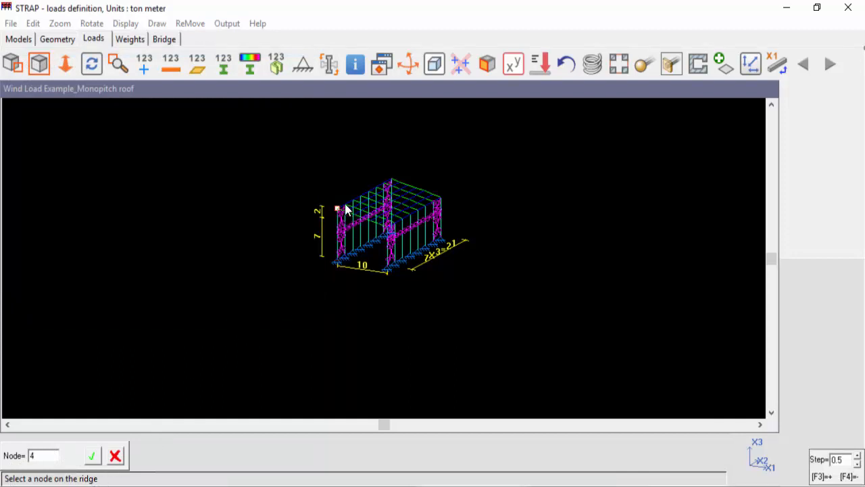
left_click(360, 196)
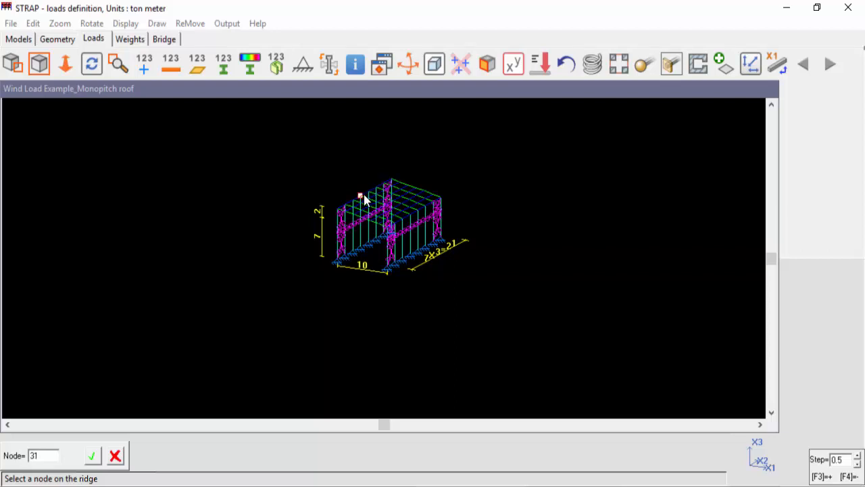
left_click(115, 454)
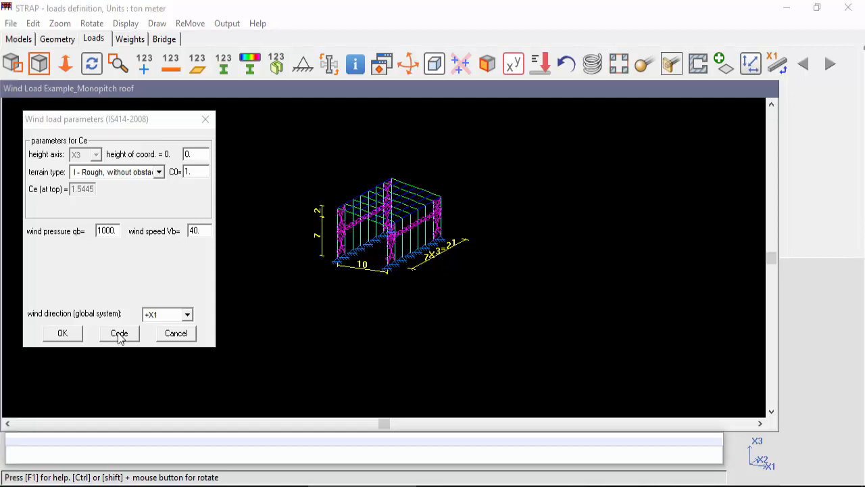
Choose Eurocode 1 part 1-4 with wind speed 50 and direction +X1, and confirm the parameters.
left_click(119, 333)
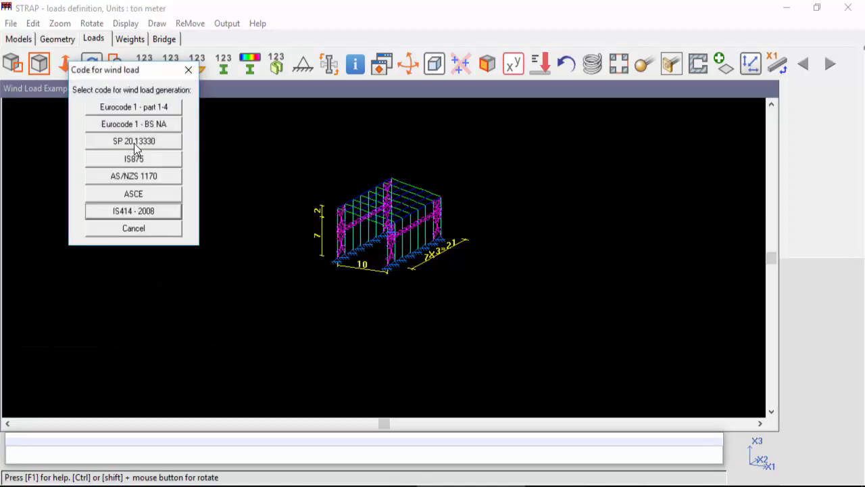
mouse_move(134, 107)
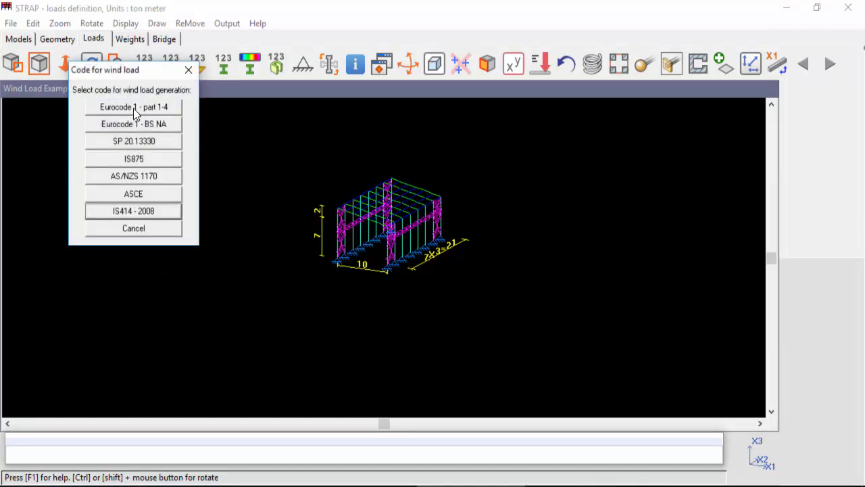
left_click(134, 107)
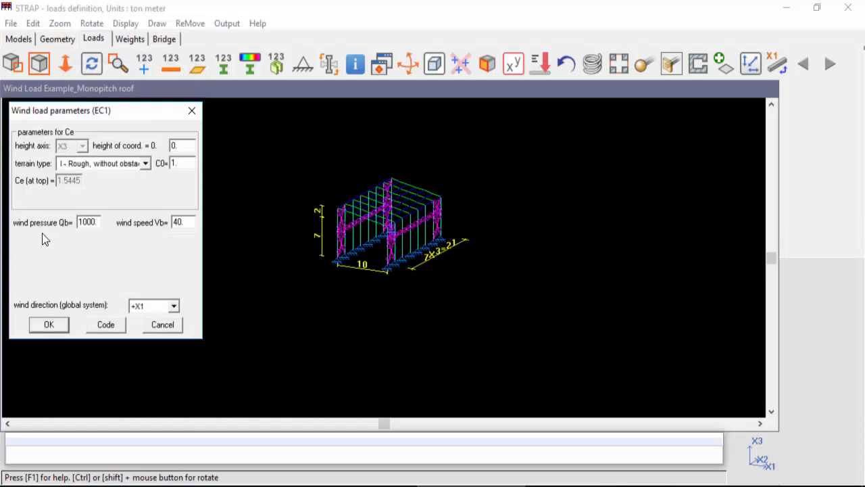
mouse_move(148, 232)
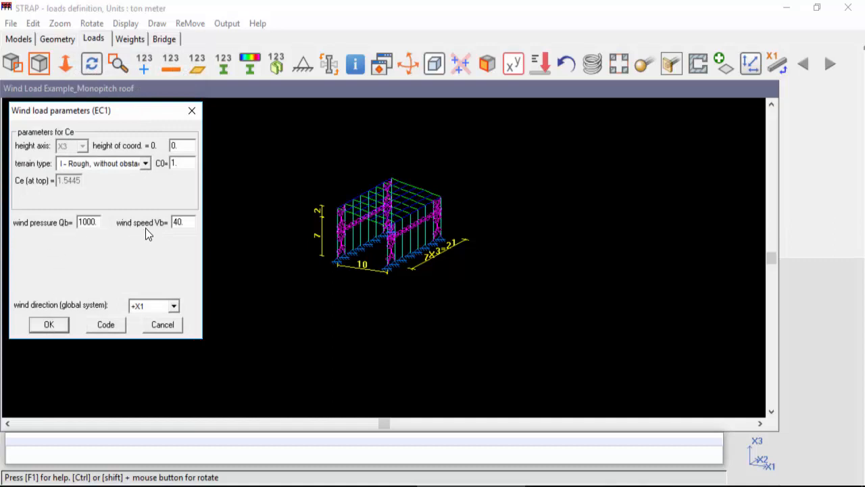
mouse_move(178, 237)
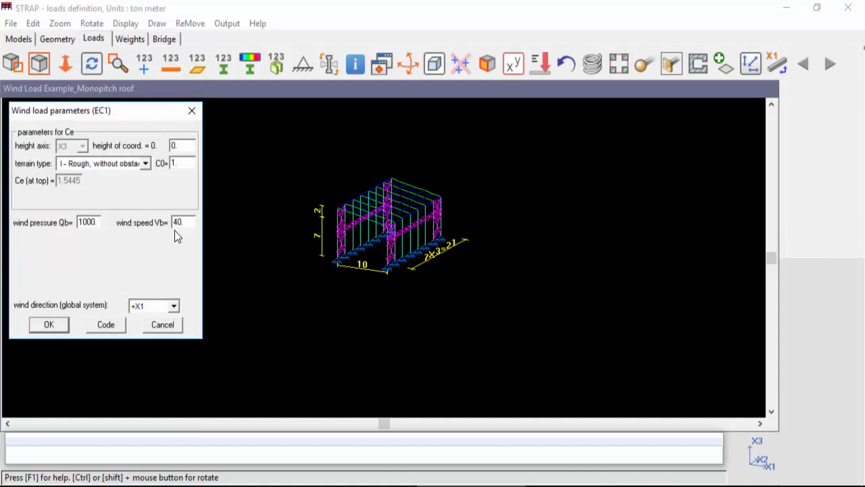
mouse_move(81, 238)
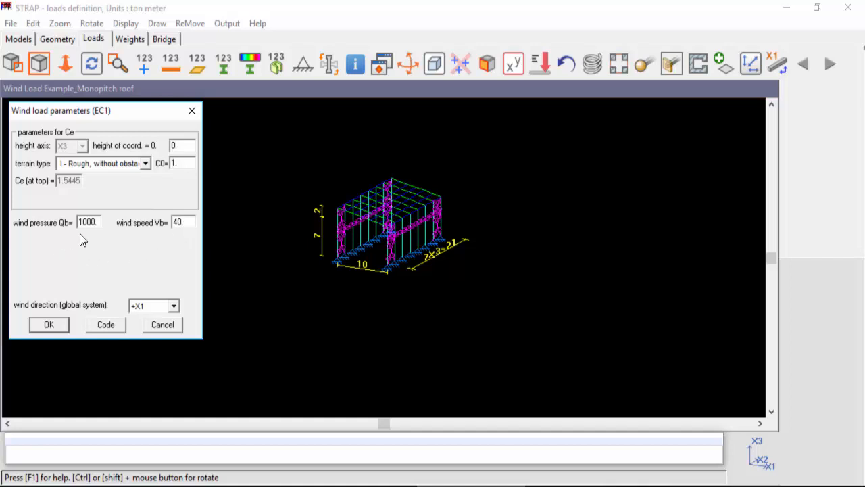
type("50")
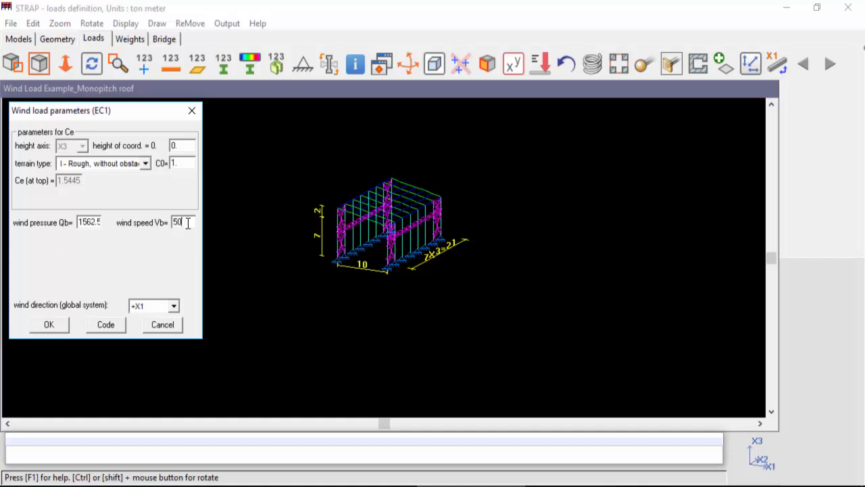
mouse_move(73, 206)
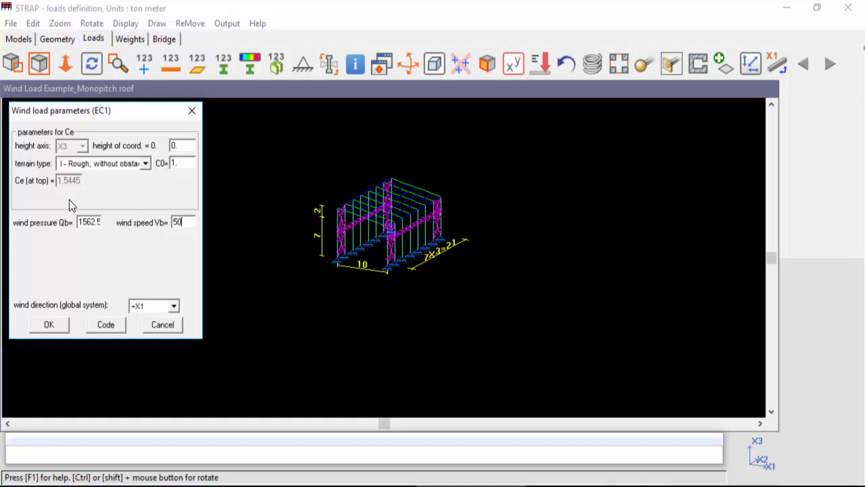
mouse_move(30, 126)
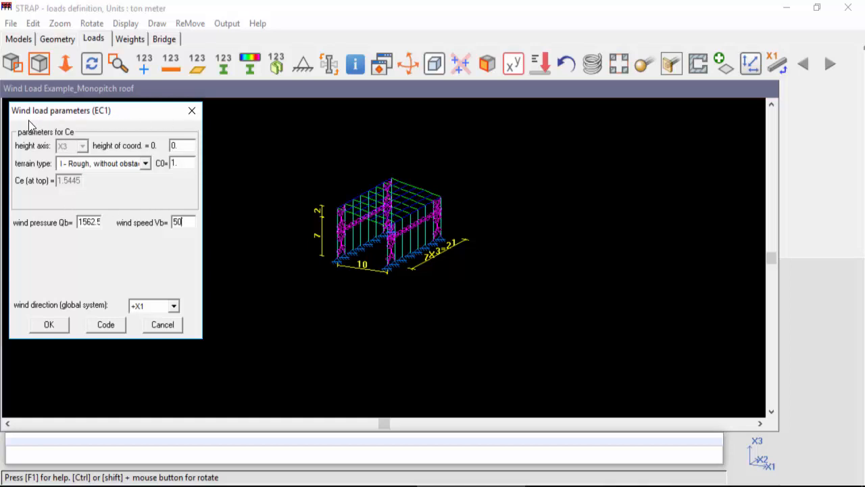
mouse_move(115, 202)
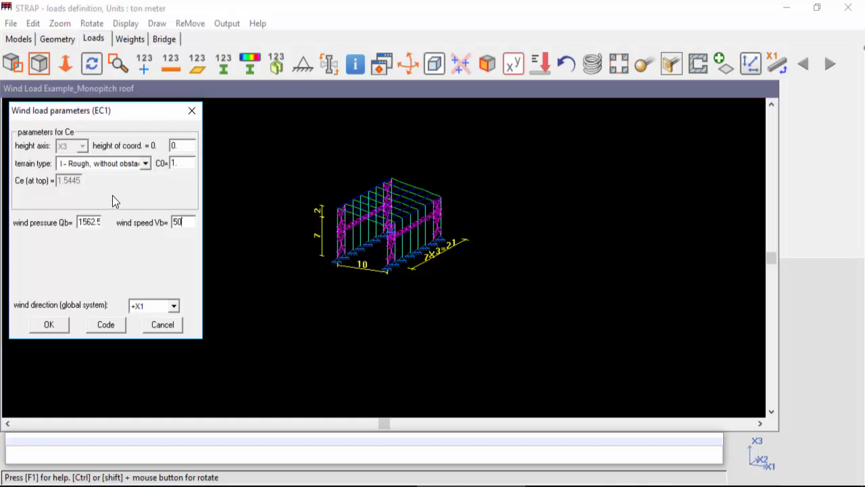
mouse_move(110, 306)
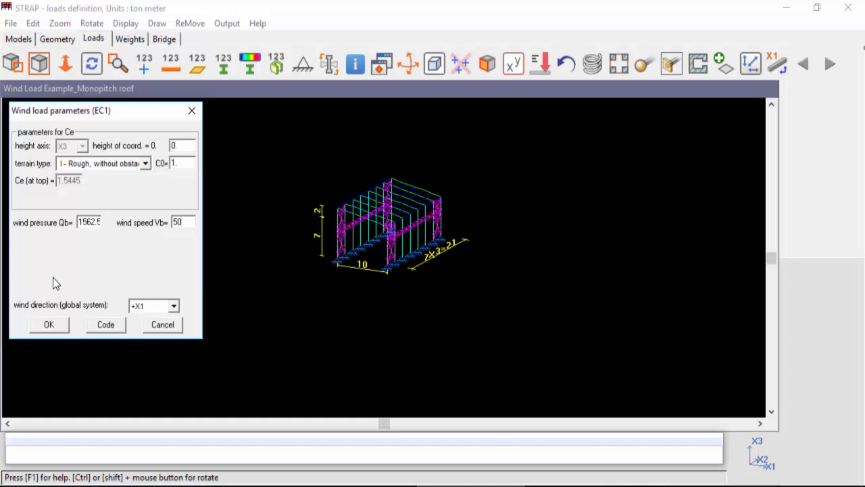
mouse_move(86, 314)
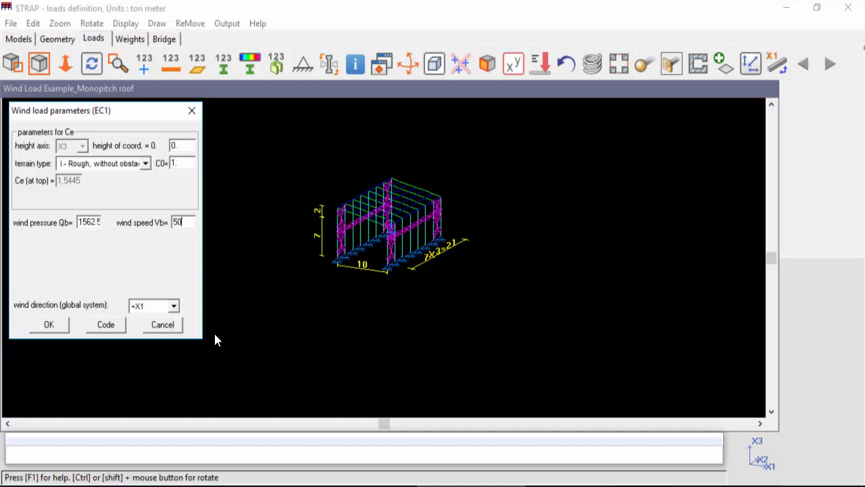
mouse_move(769, 472)
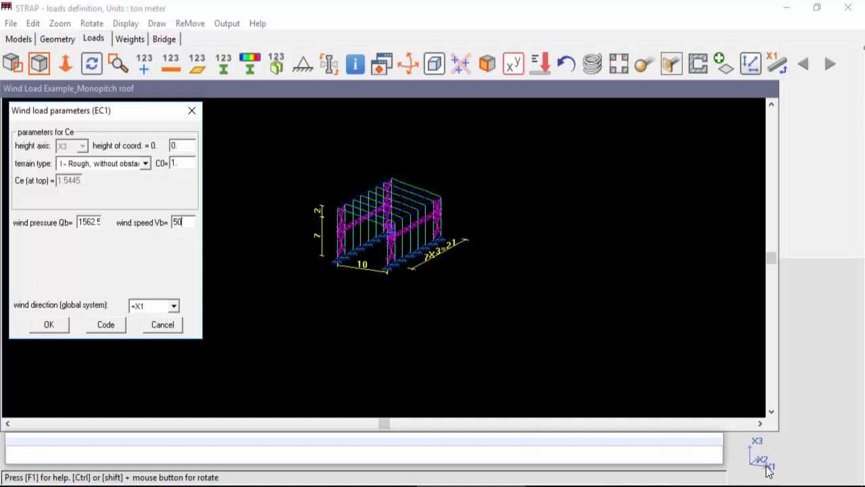
mouse_move(304, 306)
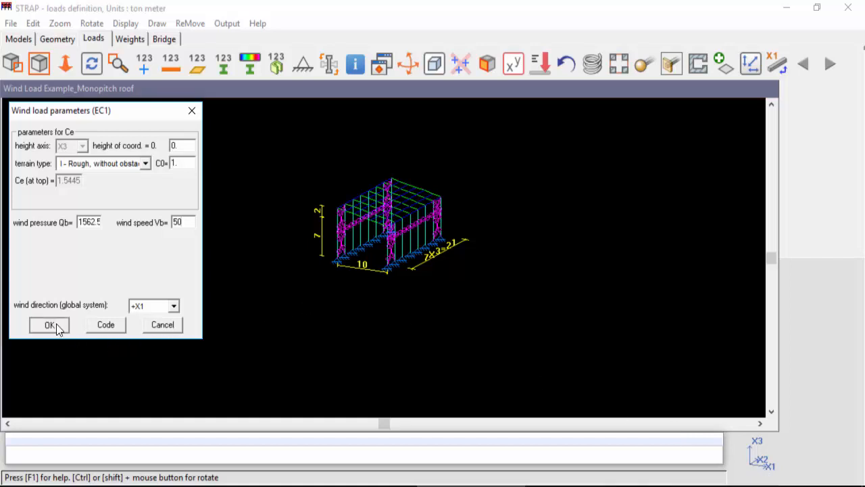
left_click(50, 324)
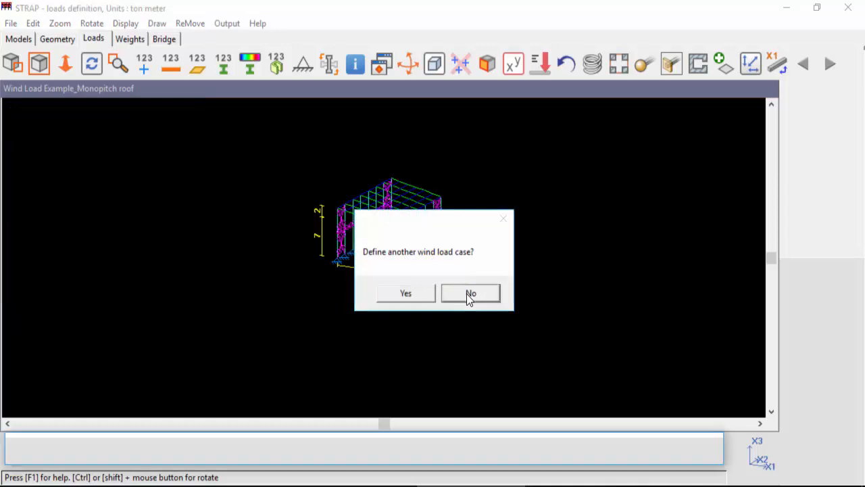
Decline another wind case and display the wind load data for case Wind_+X1.
left_click(471, 292)
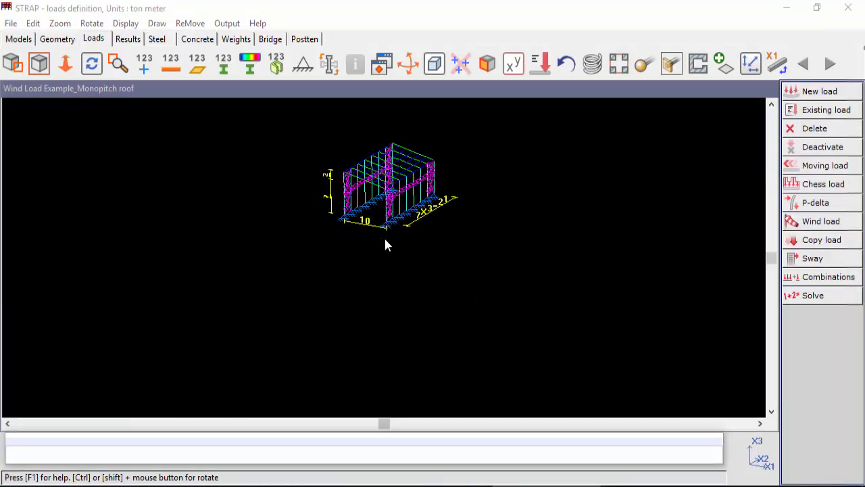
mouse_move(782, 230)
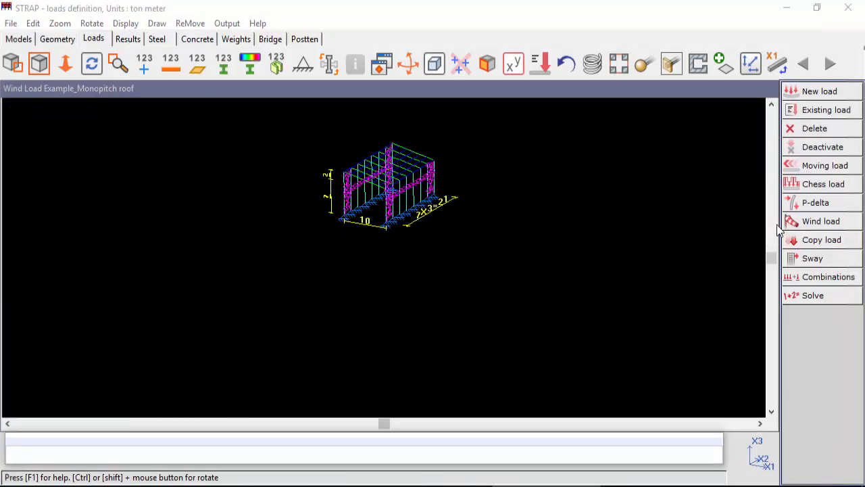
left_click(820, 221)
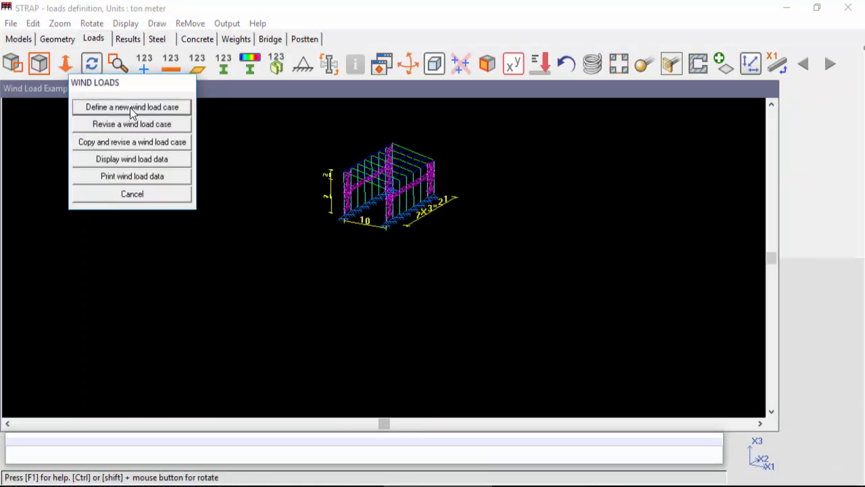
mouse_move(132, 160)
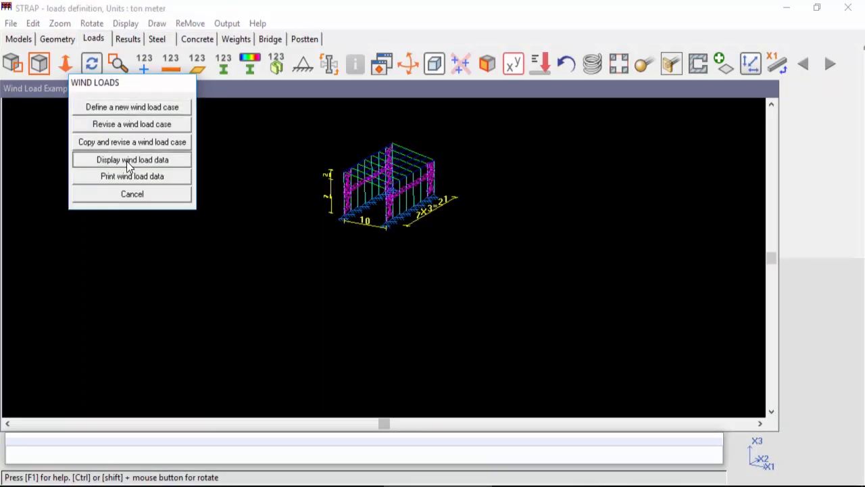
left_click(132, 160)
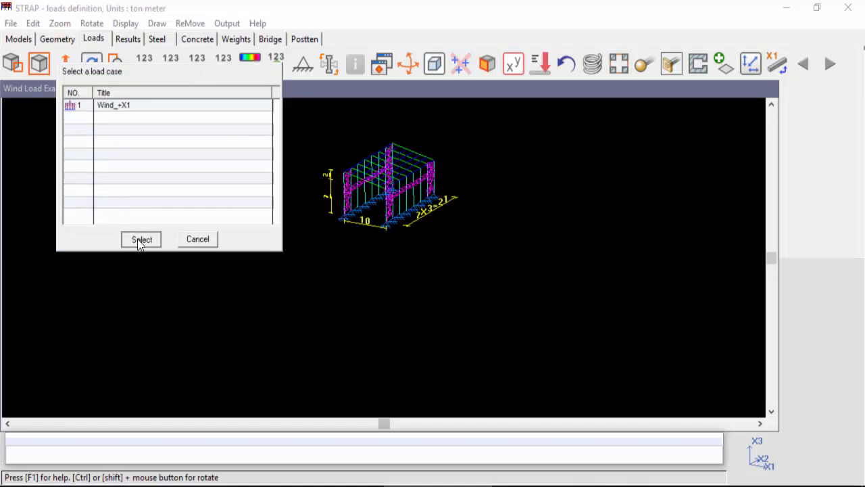
left_click(140, 239)
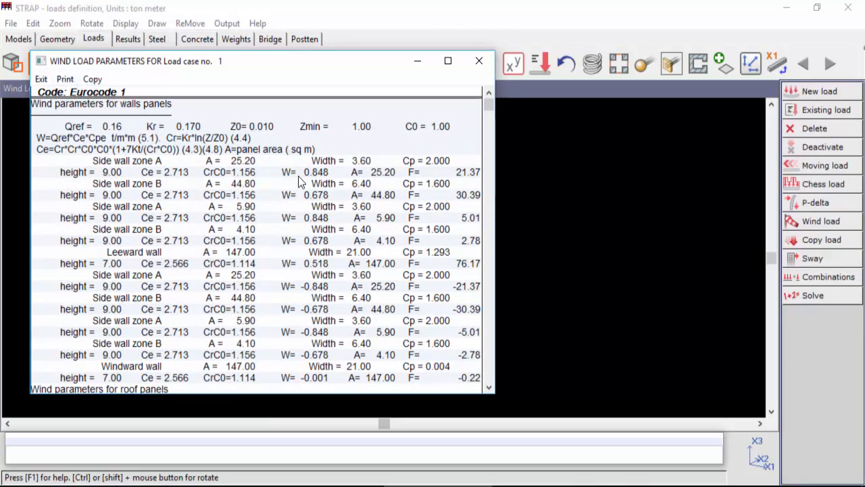
Scroll through load case 1's wall panel wind parameters to the roof panel section.
scroll("down", 3)
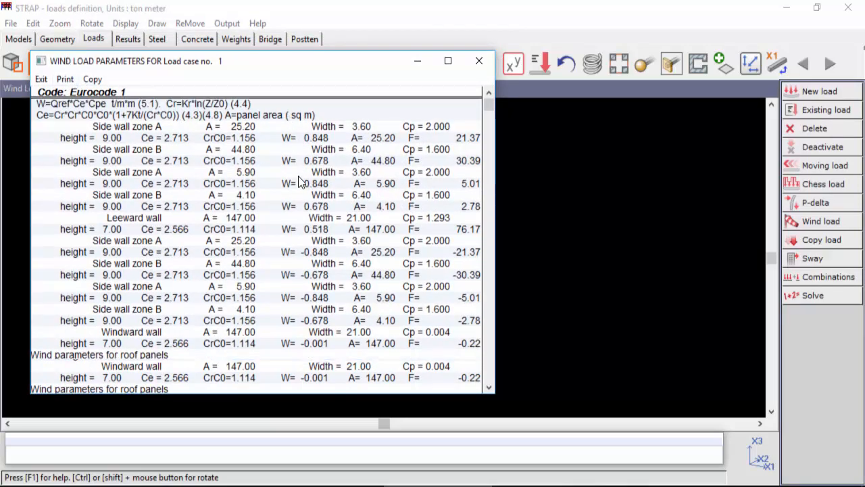
scroll("down", 3)
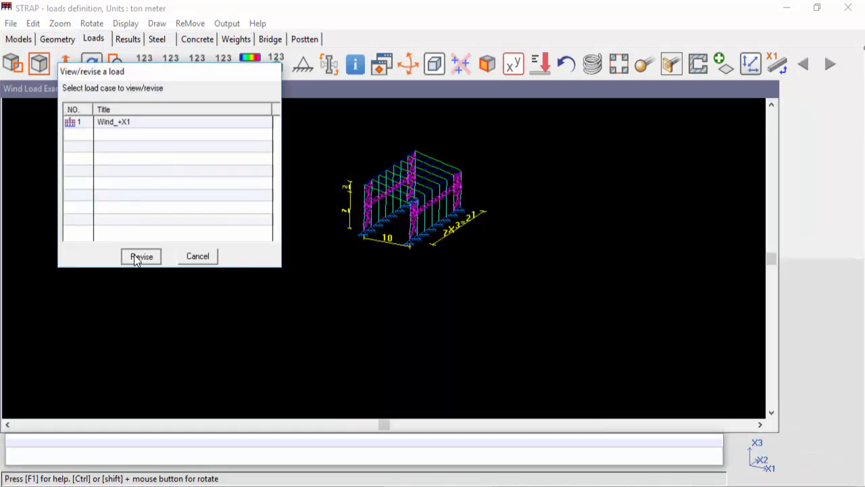
Revise load case Wind_+X1 and isolate the roof plane by picking three roof nodes.
left_click(140, 257)
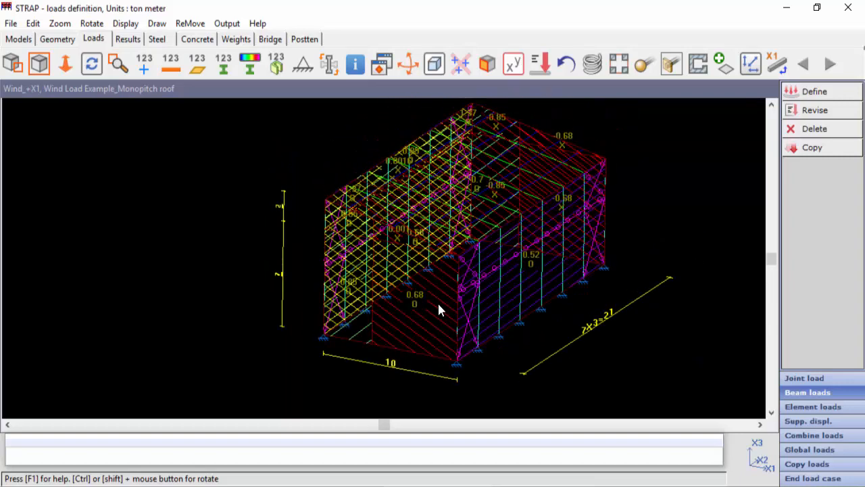
mouse_move(406, 223)
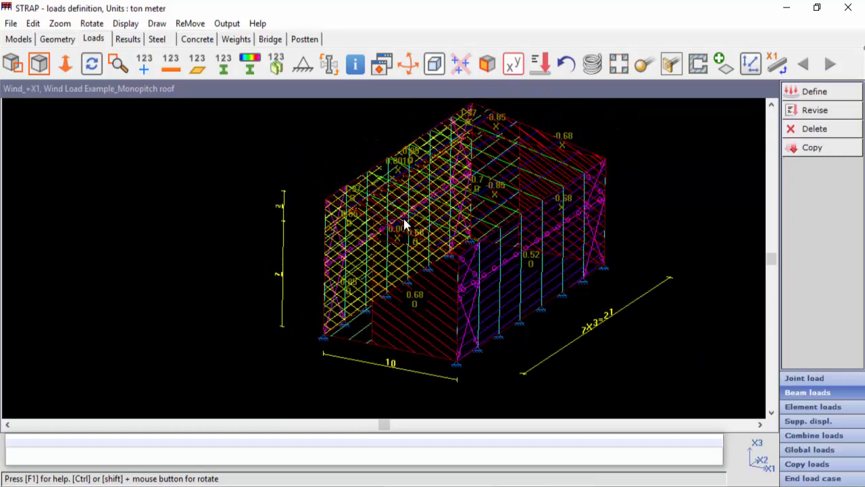
left_click(487, 63)
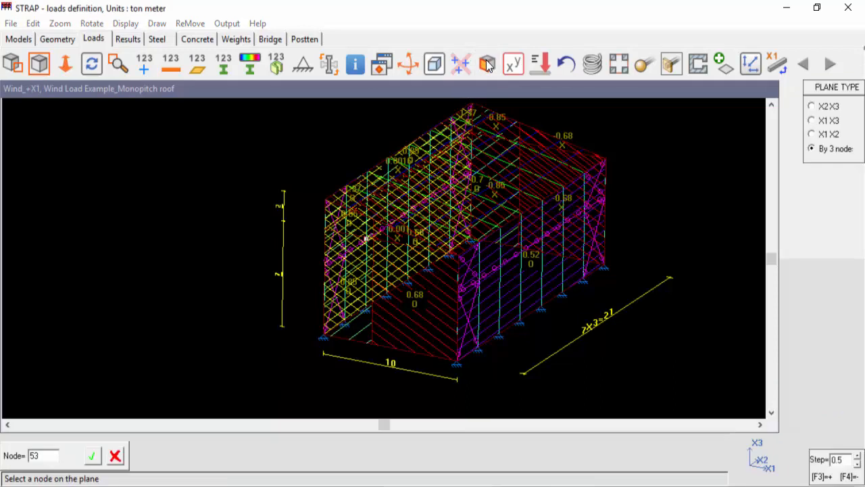
left_click(325, 200)
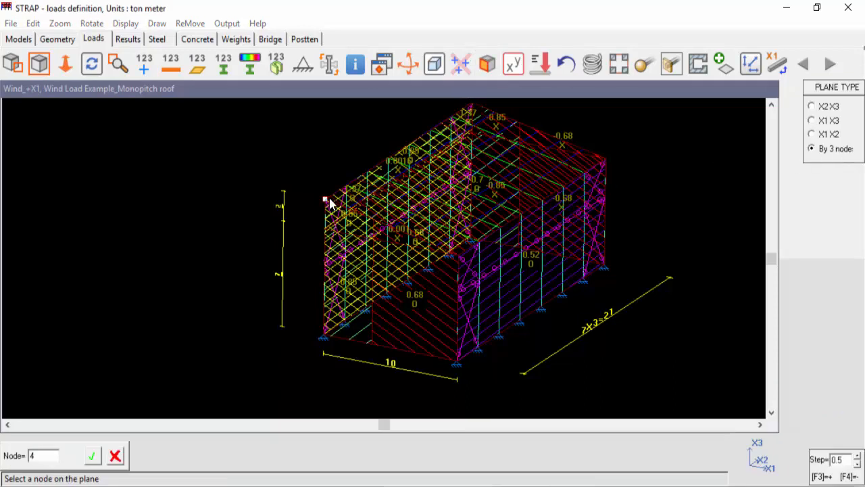
left_click(606, 158)
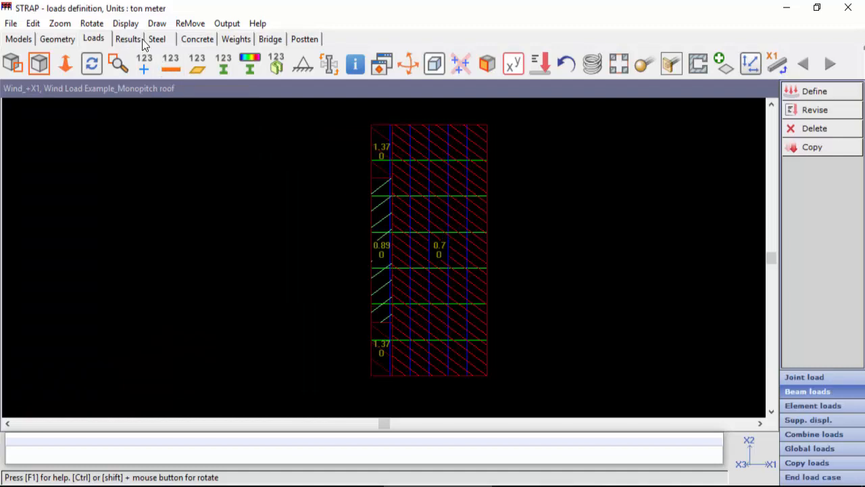
Switch global loads on beams to the load area distribution display instead of hatched areas.
left_click(125, 23)
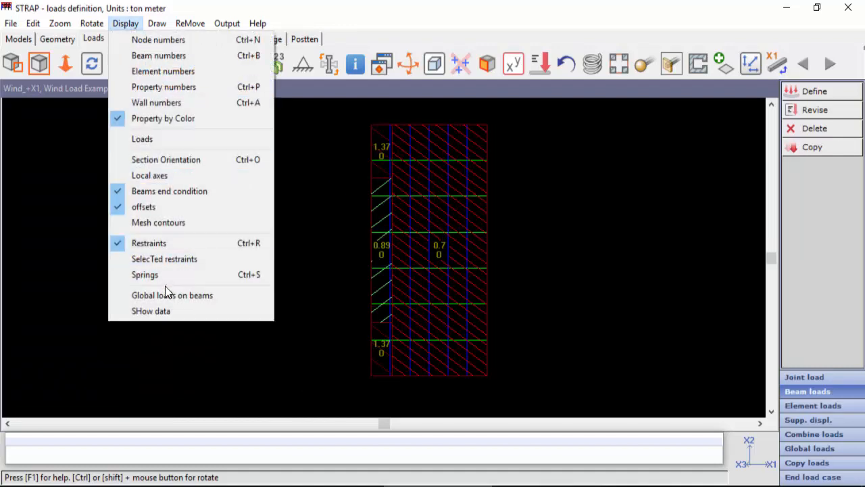
left_click(173, 294)
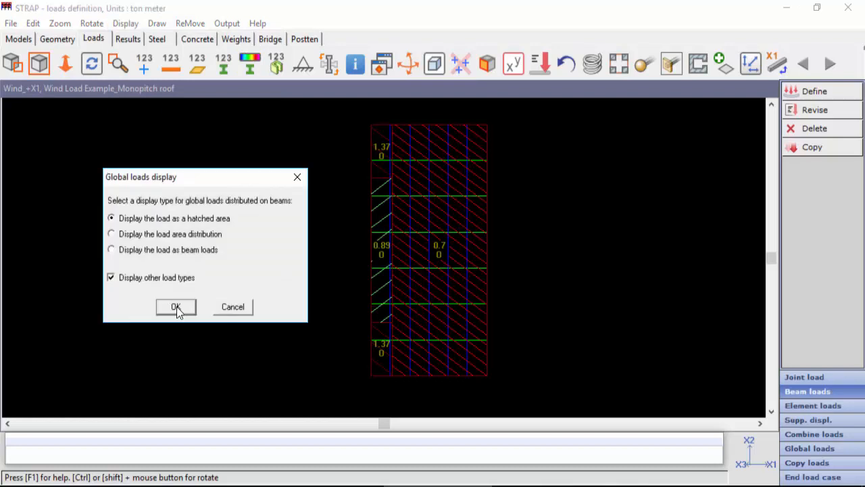
mouse_move(176, 237)
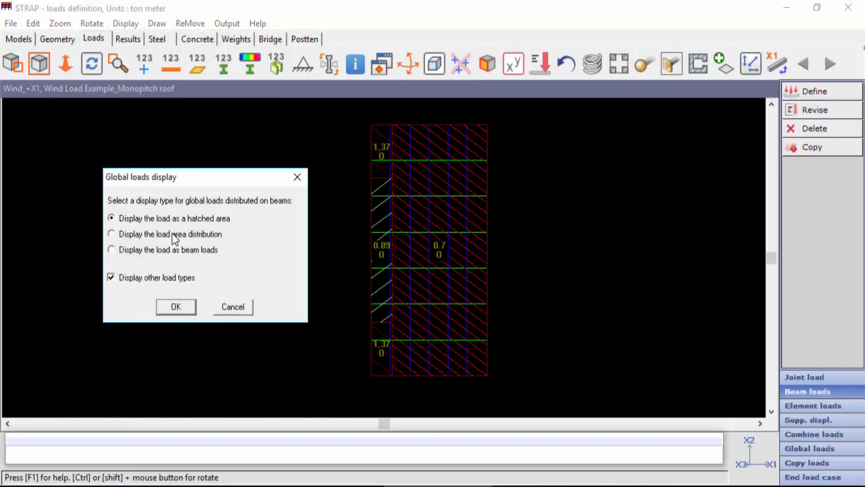
left_click(111, 233)
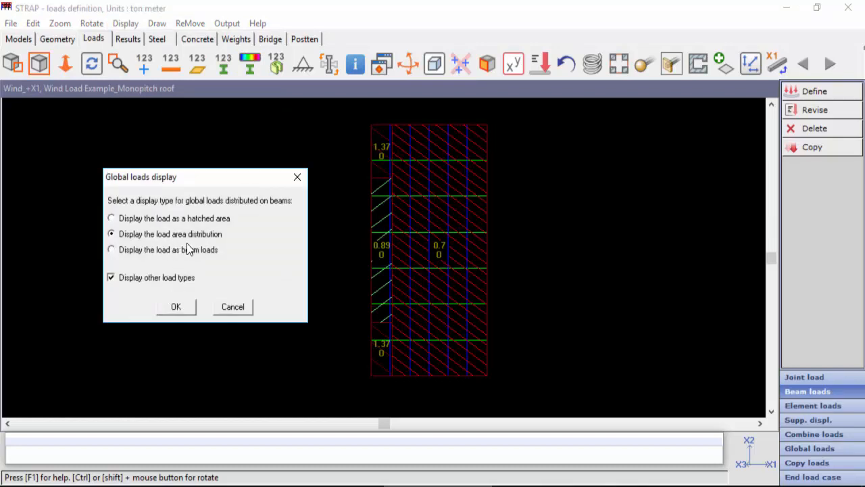
left_click(176, 305)
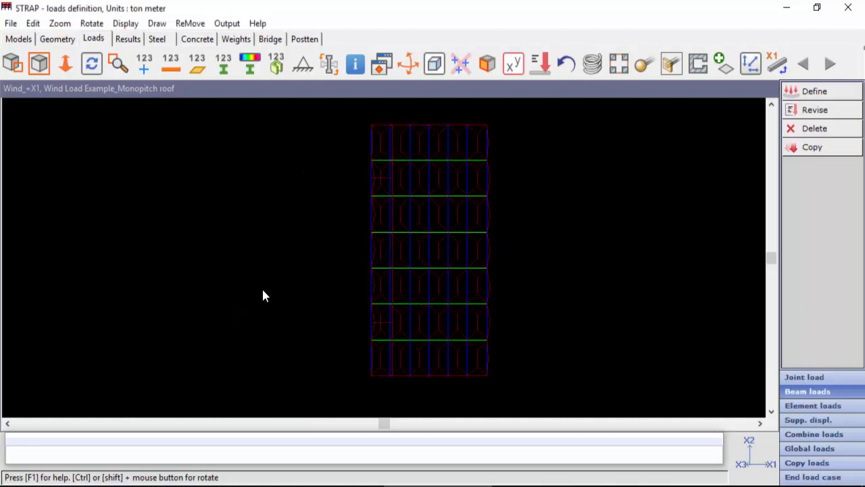